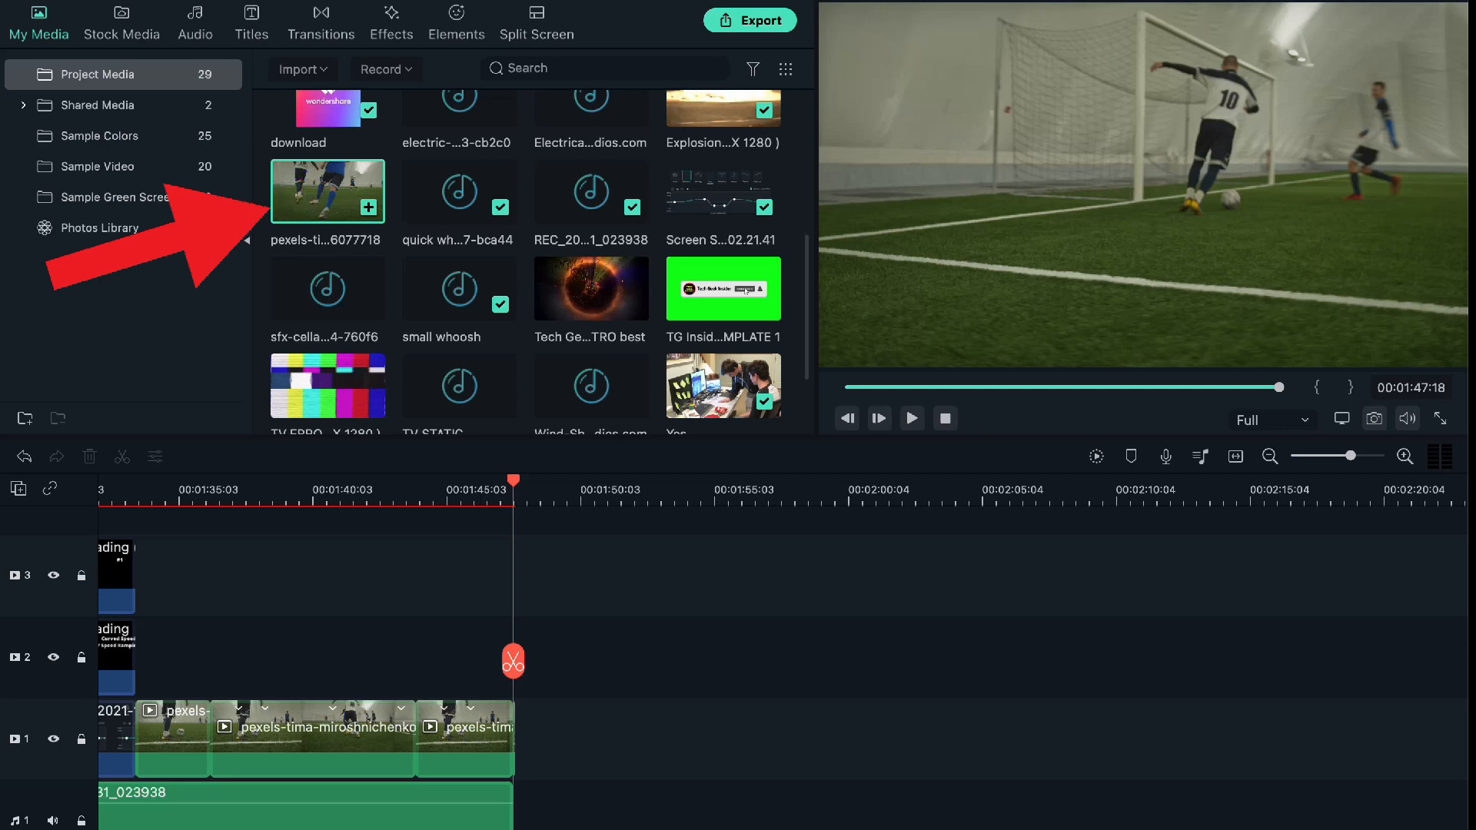
{"action": "mouse_move", "coordinate": [316, 192]}
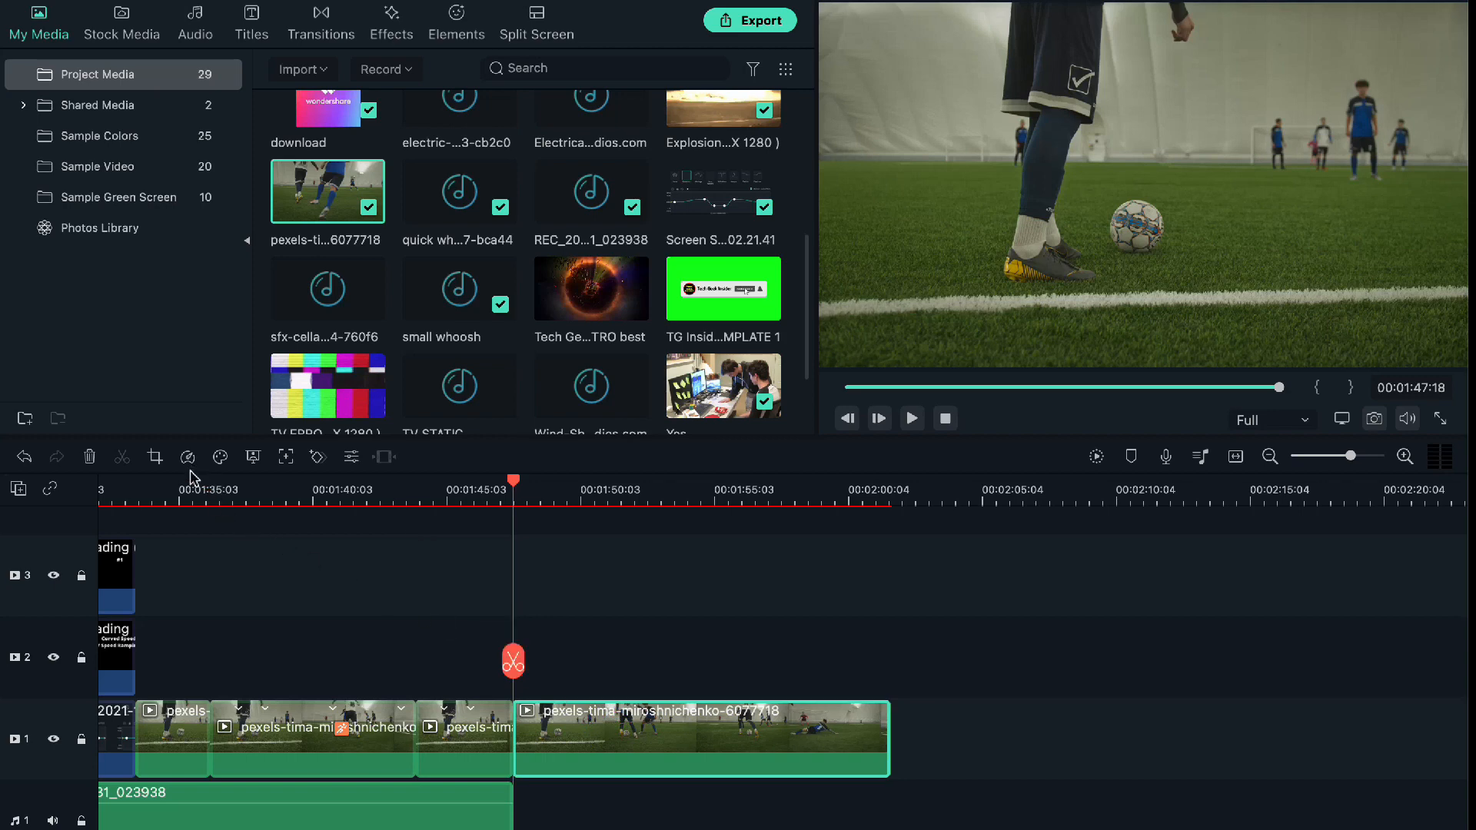
Override the clip's uniform speed with Speed Ramping, try Hero moment, then settle on Bullet time
{"action": "left_click", "coordinate": [188, 456]}
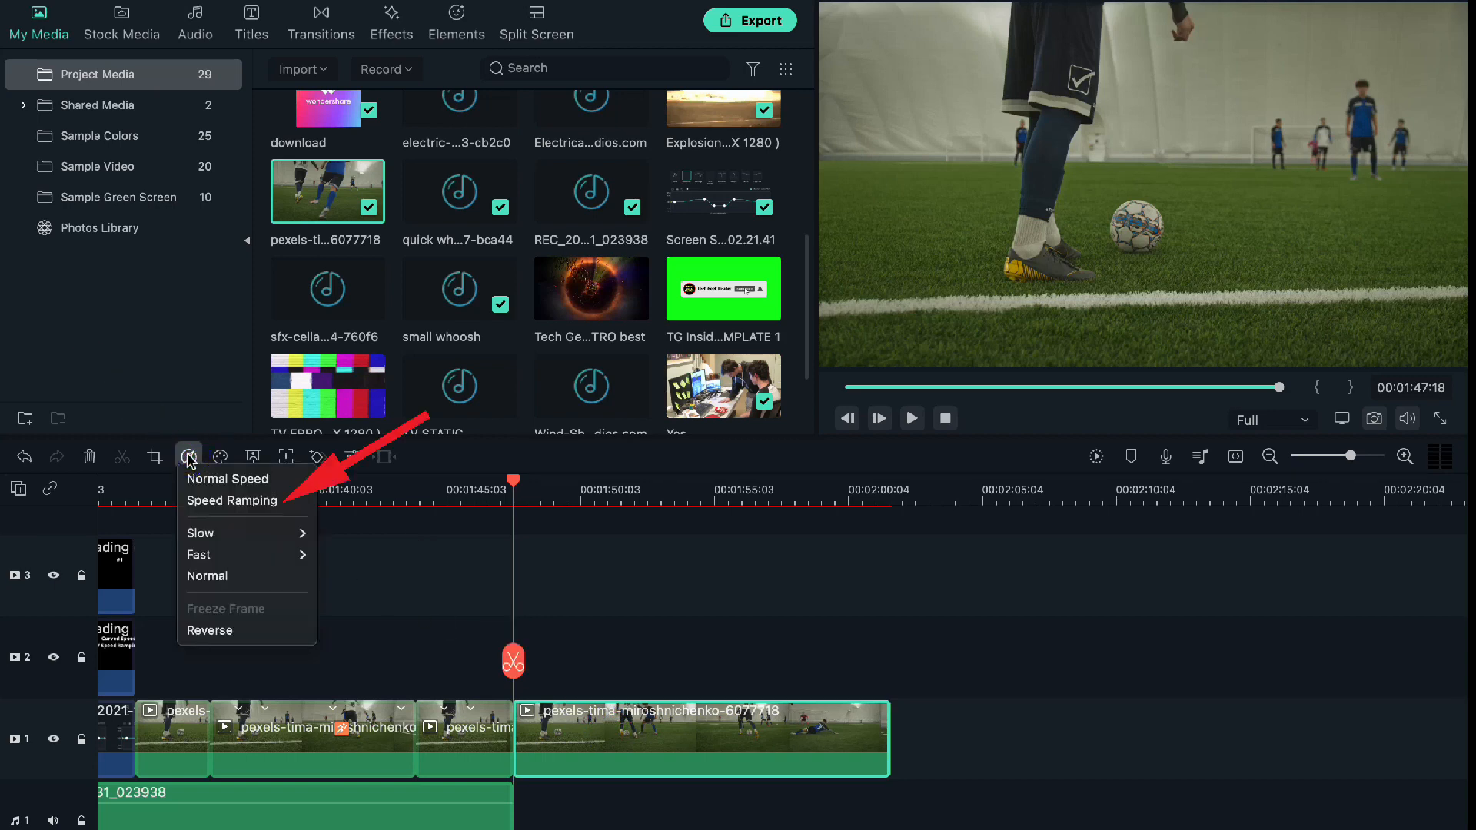
{"action": "mouse_move", "coordinate": [234, 501]}
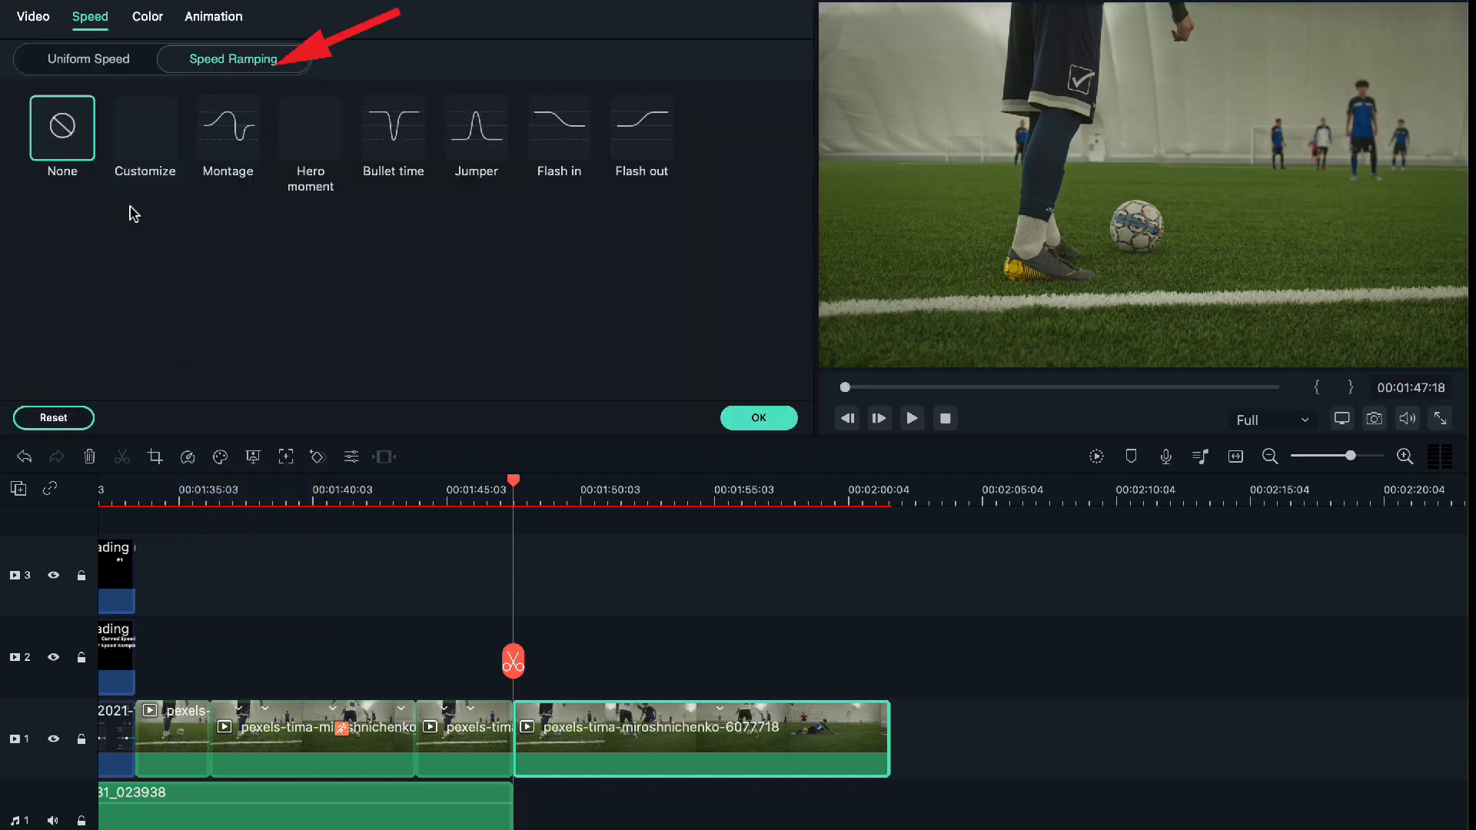
{"action": "mouse_move", "coordinate": [91, 161]}
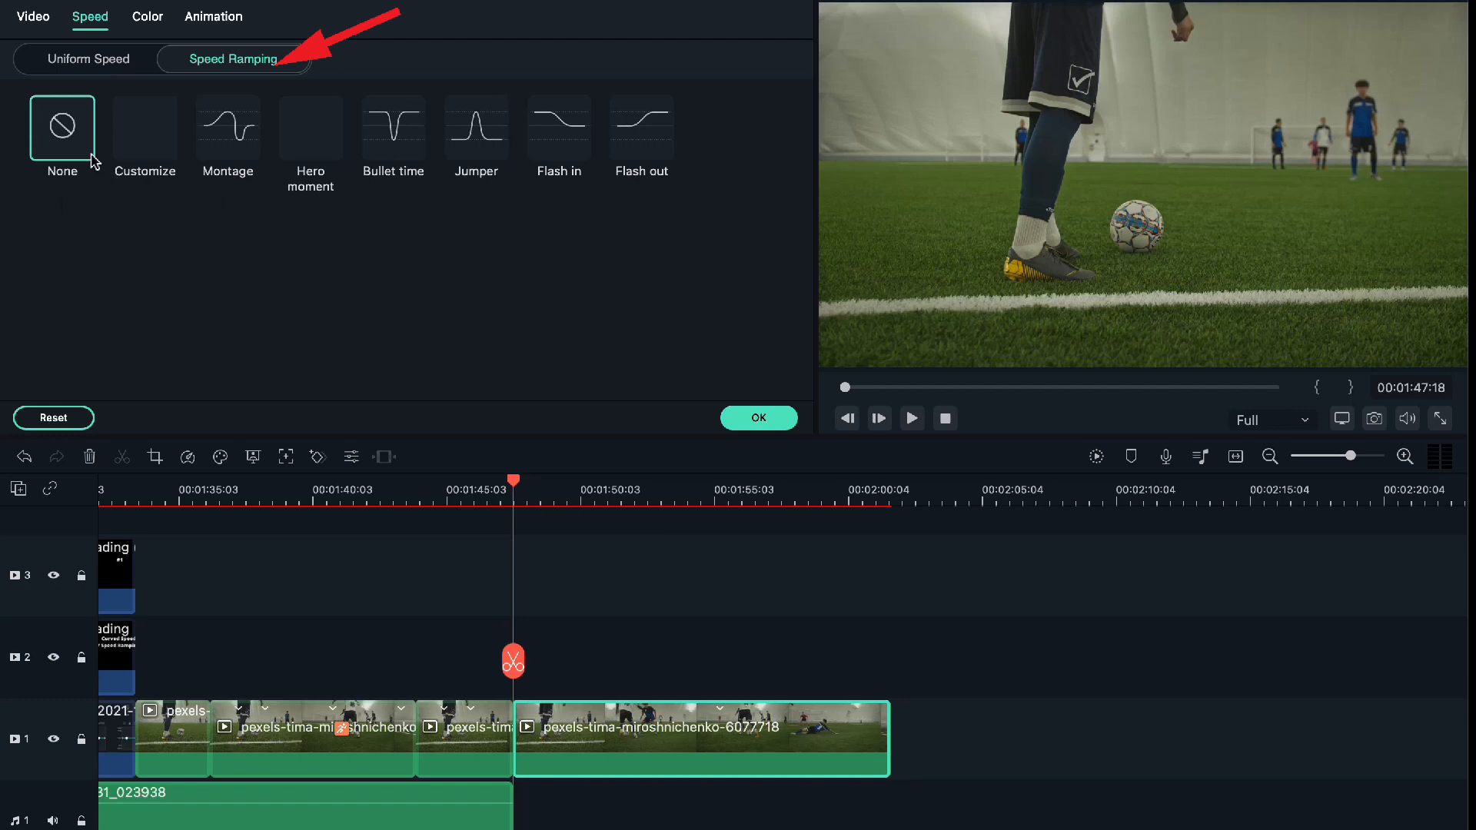
{"action": "left_click", "coordinate": [232, 59]}
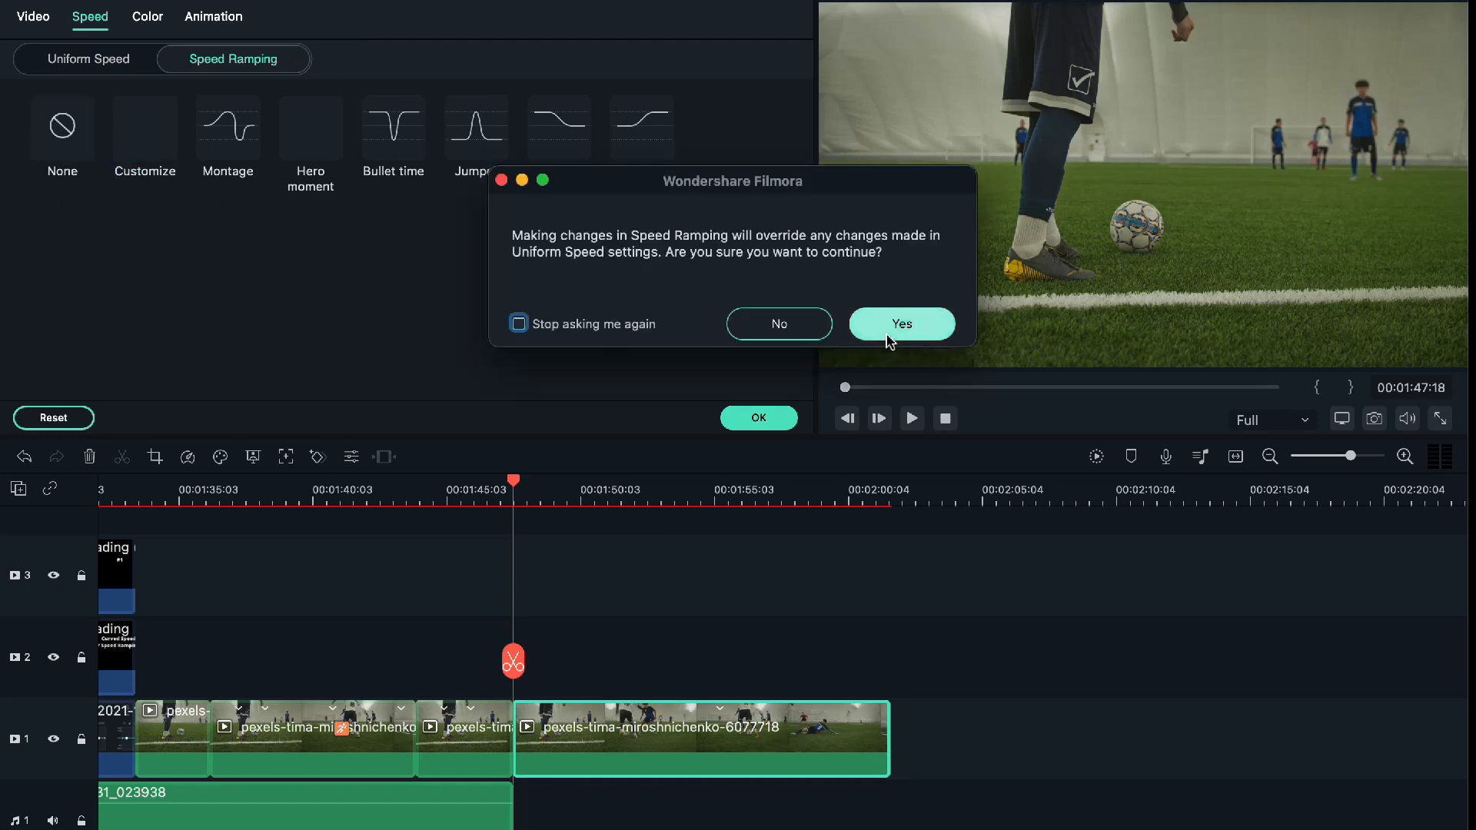
{"action": "left_click", "coordinate": [899, 323]}
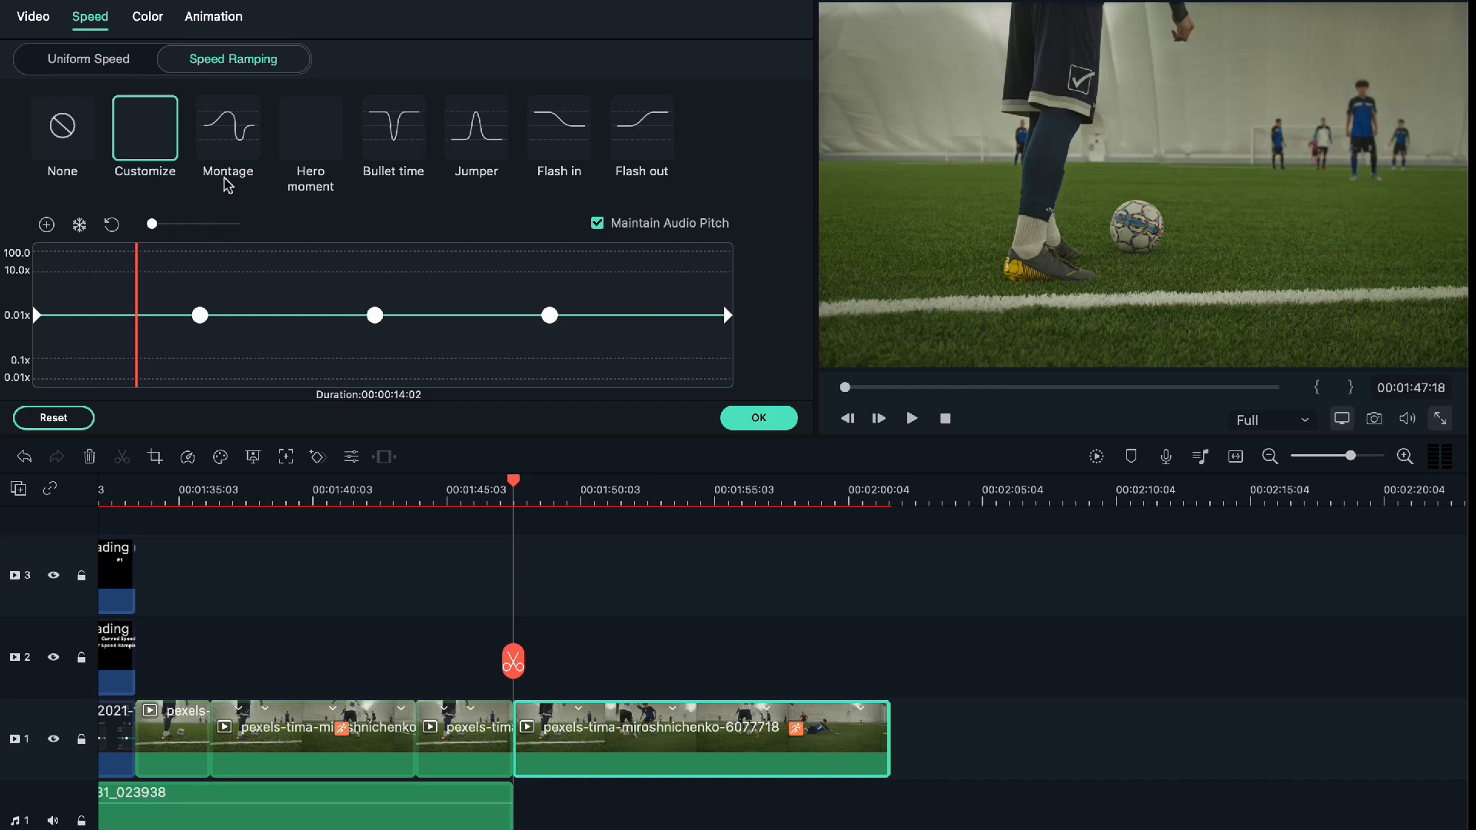
{"action": "mouse_move", "coordinate": [229, 160]}
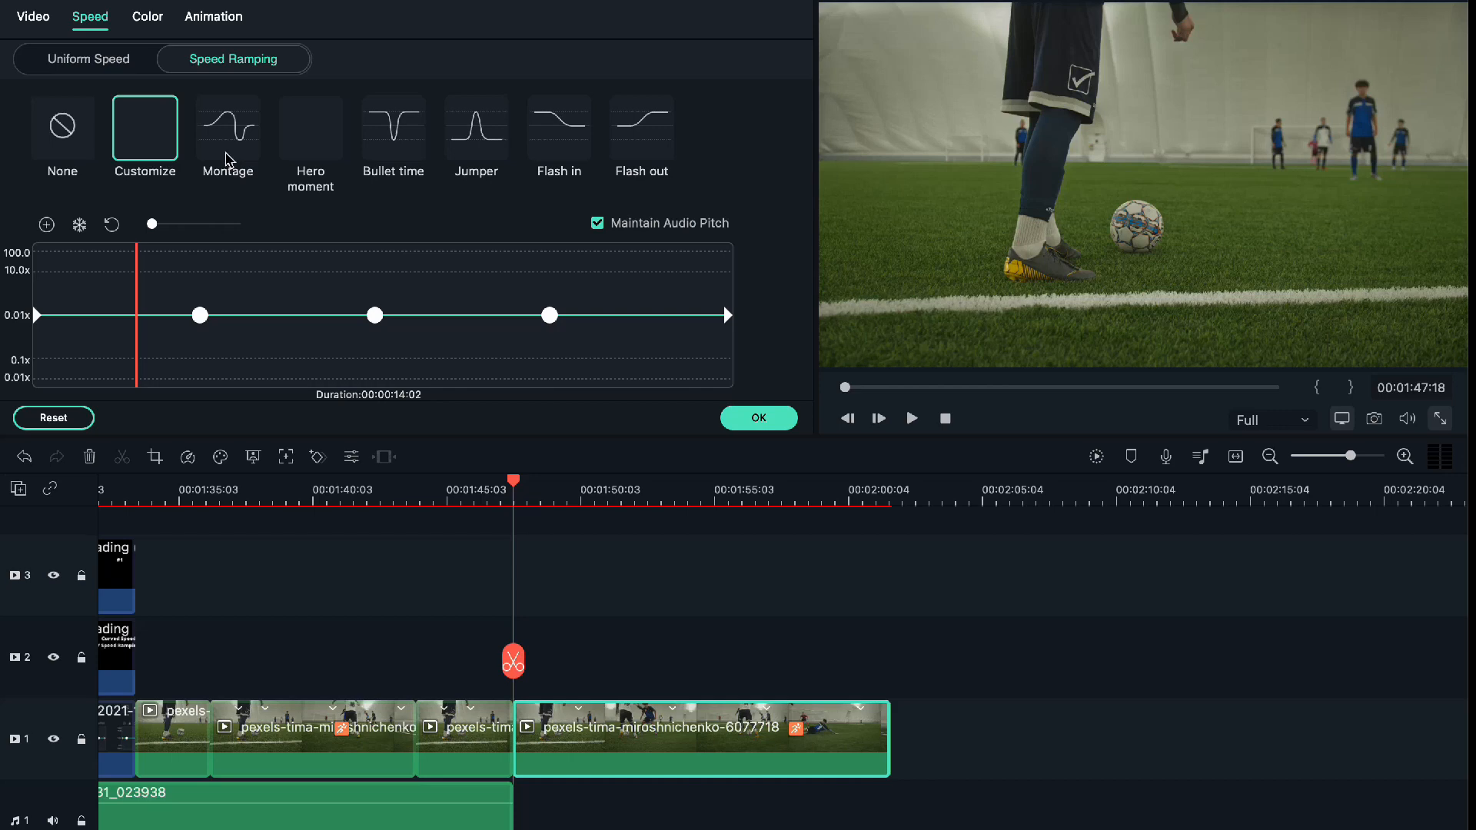
{"action": "left_click", "coordinate": [310, 128]}
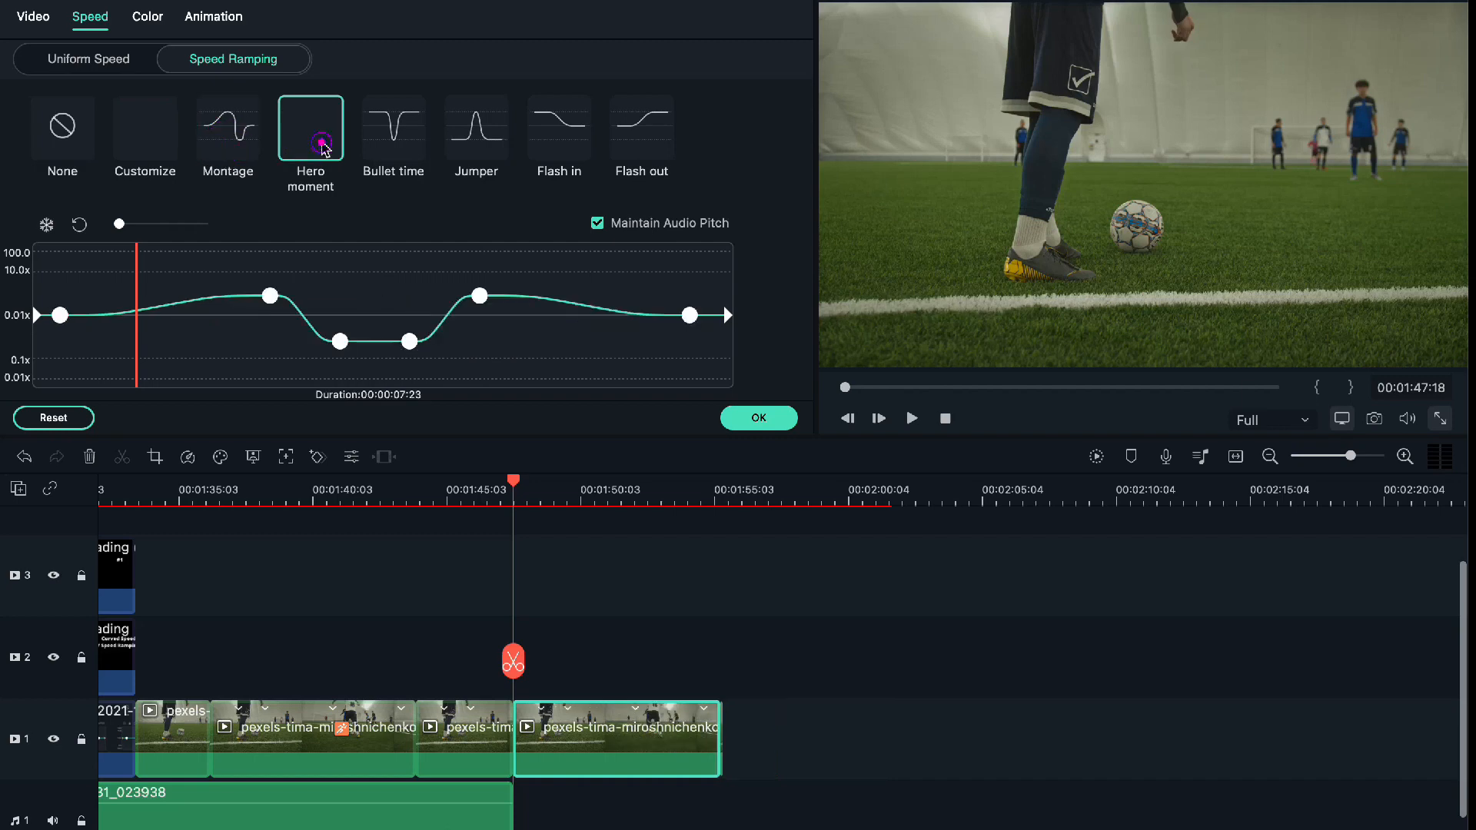
{"action": "left_click", "coordinate": [392, 129]}
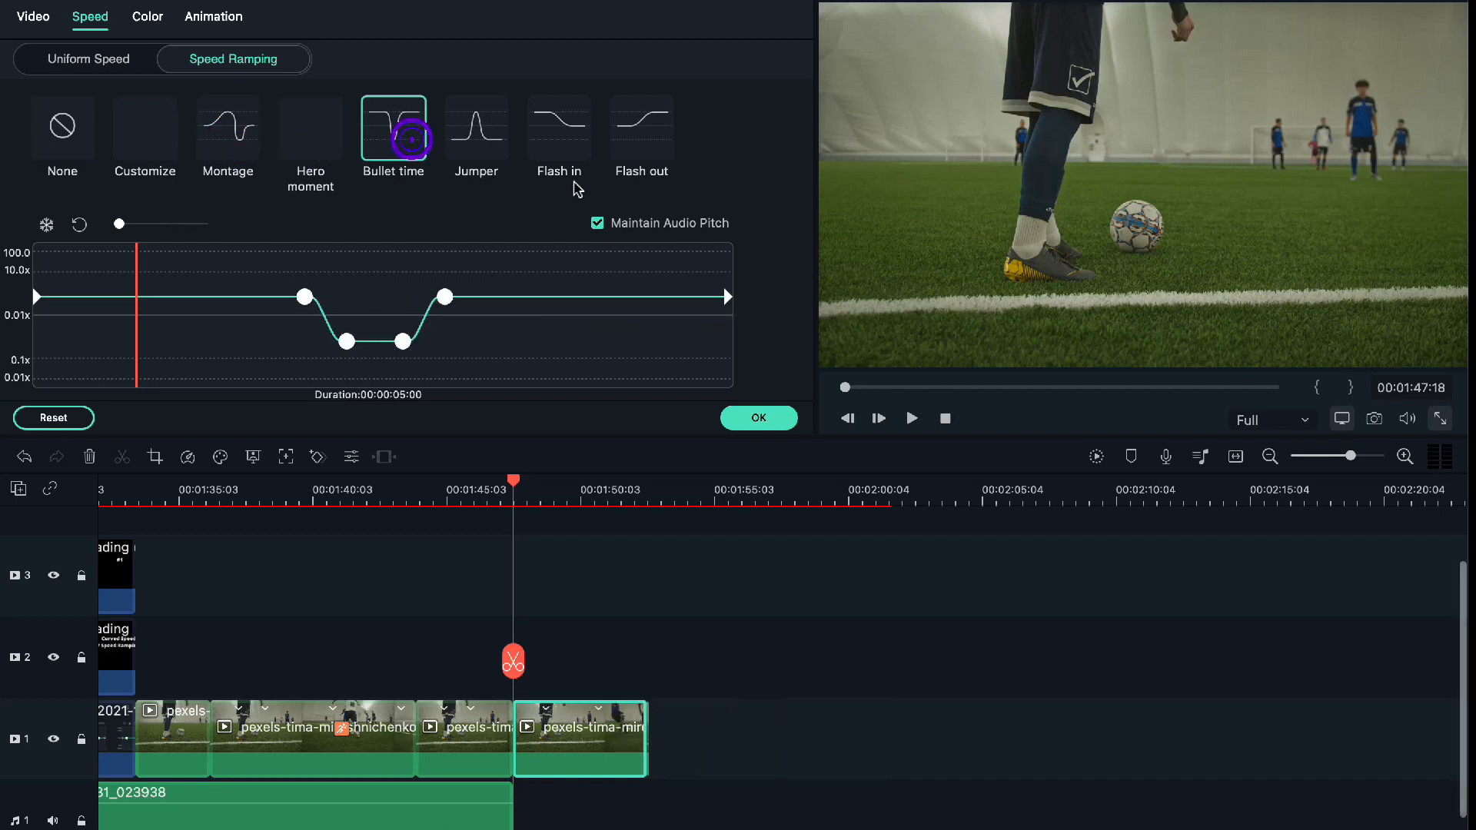
{"action": "mouse_move", "coordinate": [211, 138]}
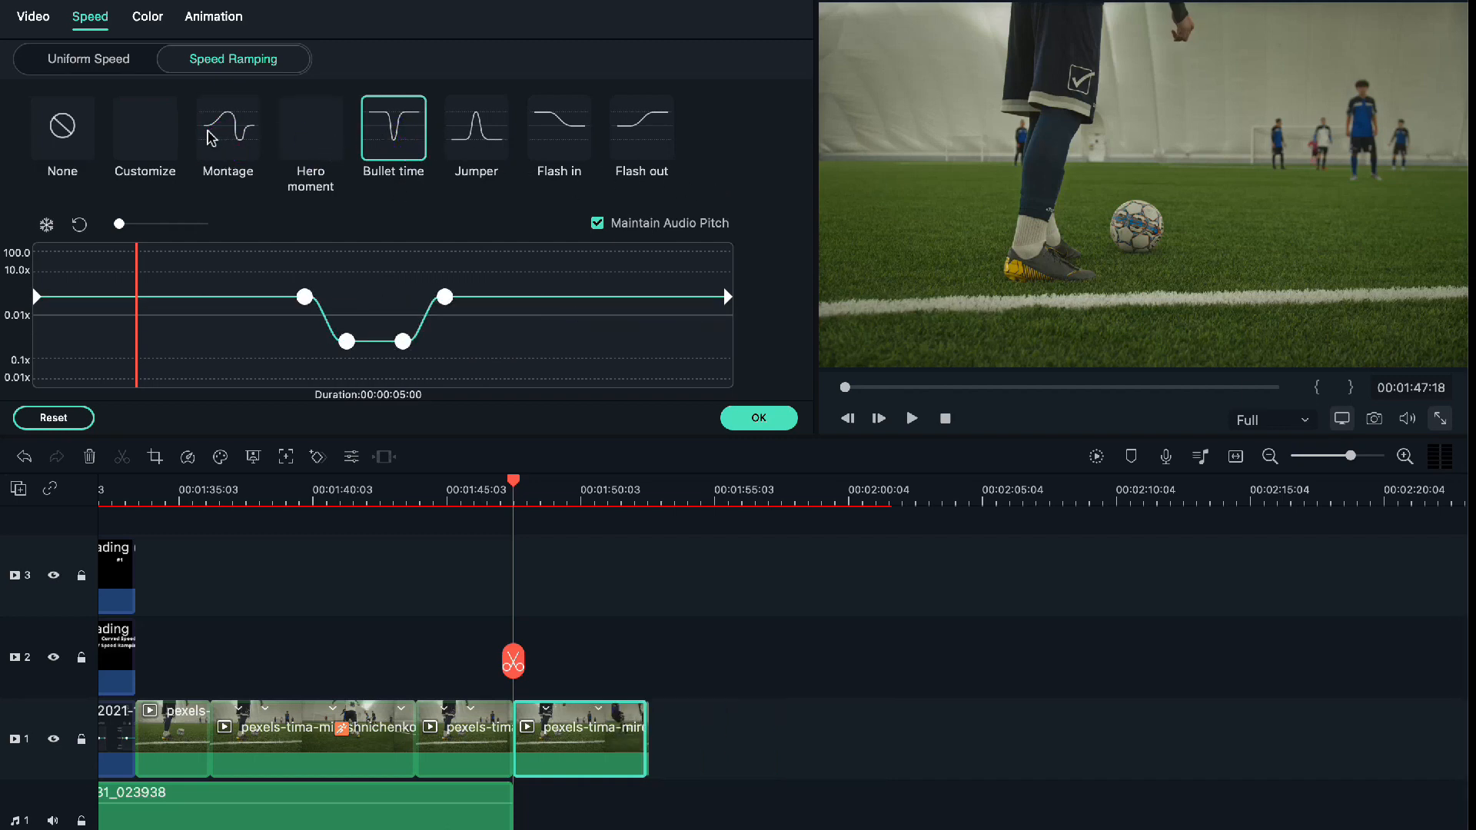
{"action": "mouse_move", "coordinate": [151, 129]}
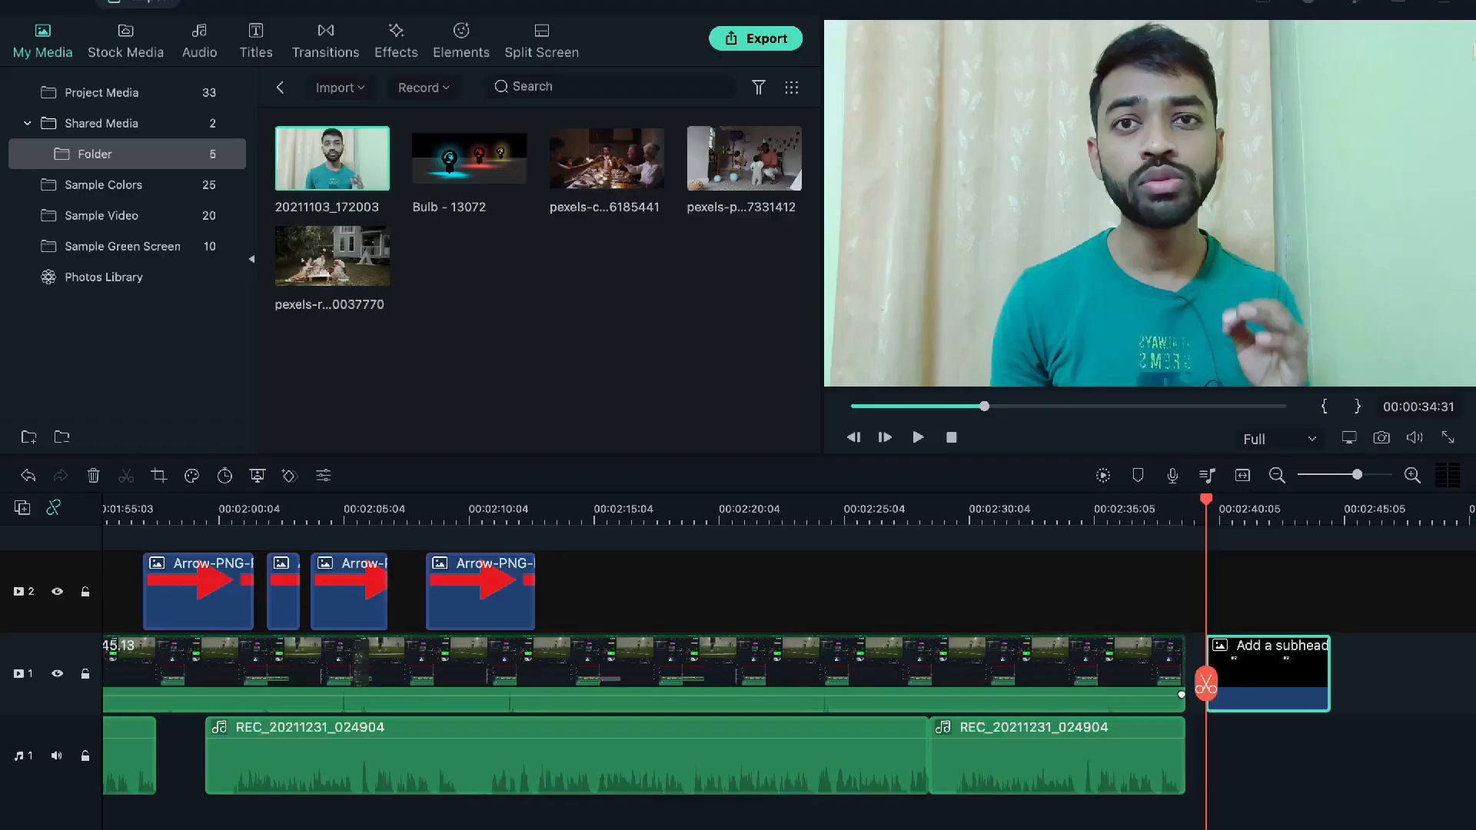
{"action": "mouse_move", "coordinate": [1314, 19]}
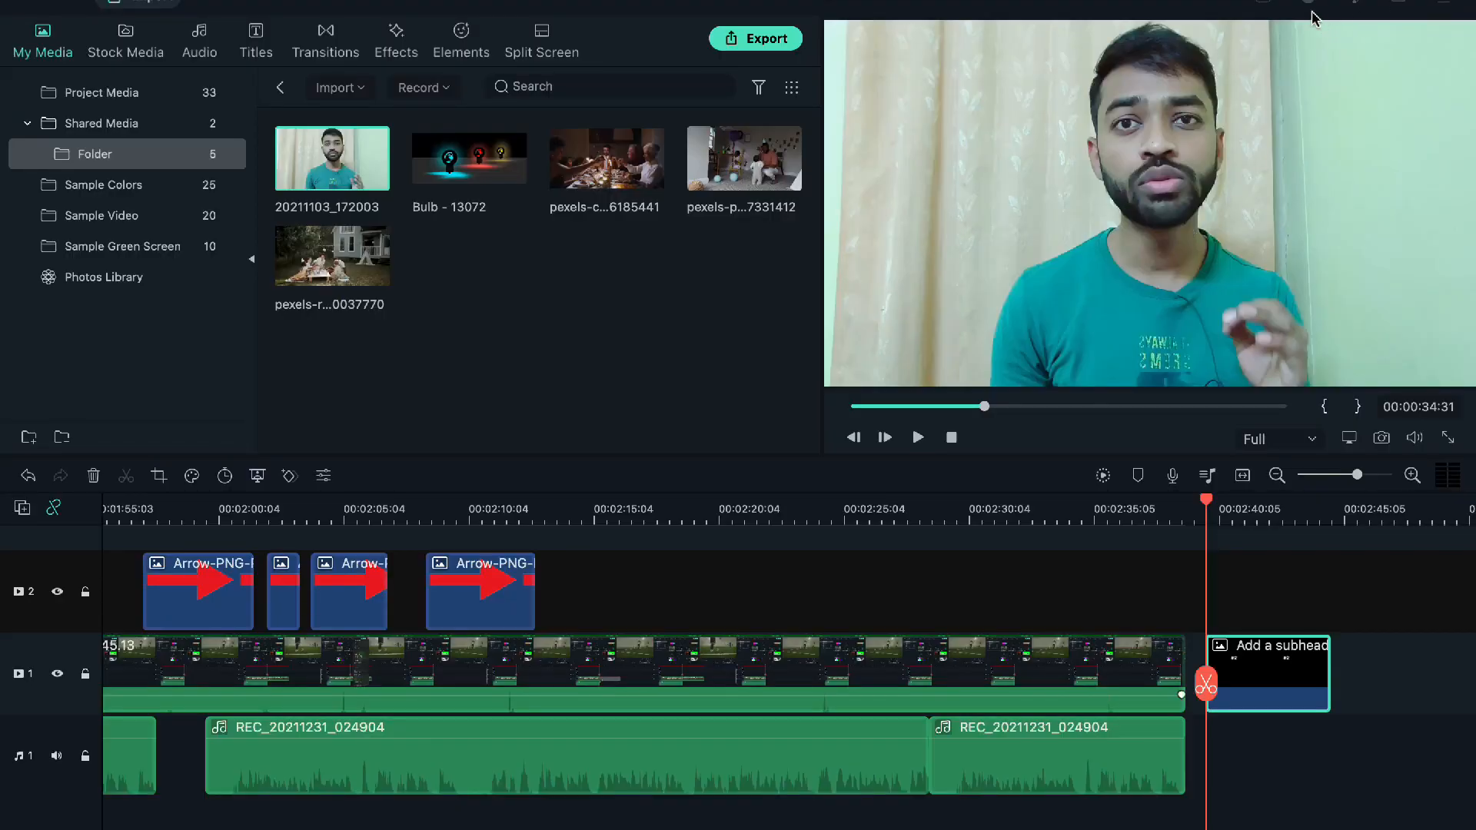
{"action": "mouse_move", "coordinate": [942, 369]}
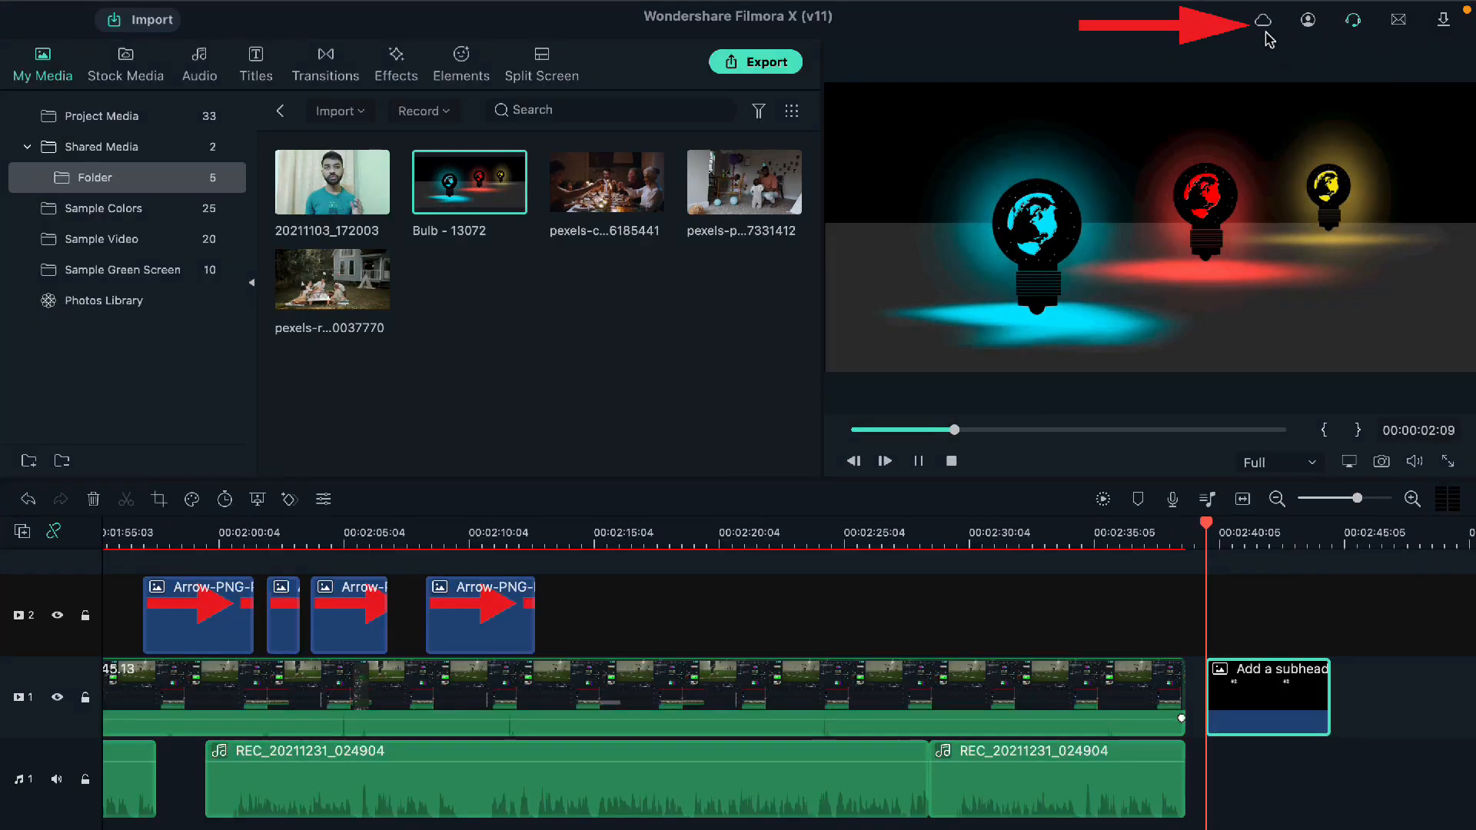
Show the Cloud Disk panel at 0MB of 1024MB and look into Expansion
{"action": "left_click", "coordinate": [1264, 19]}
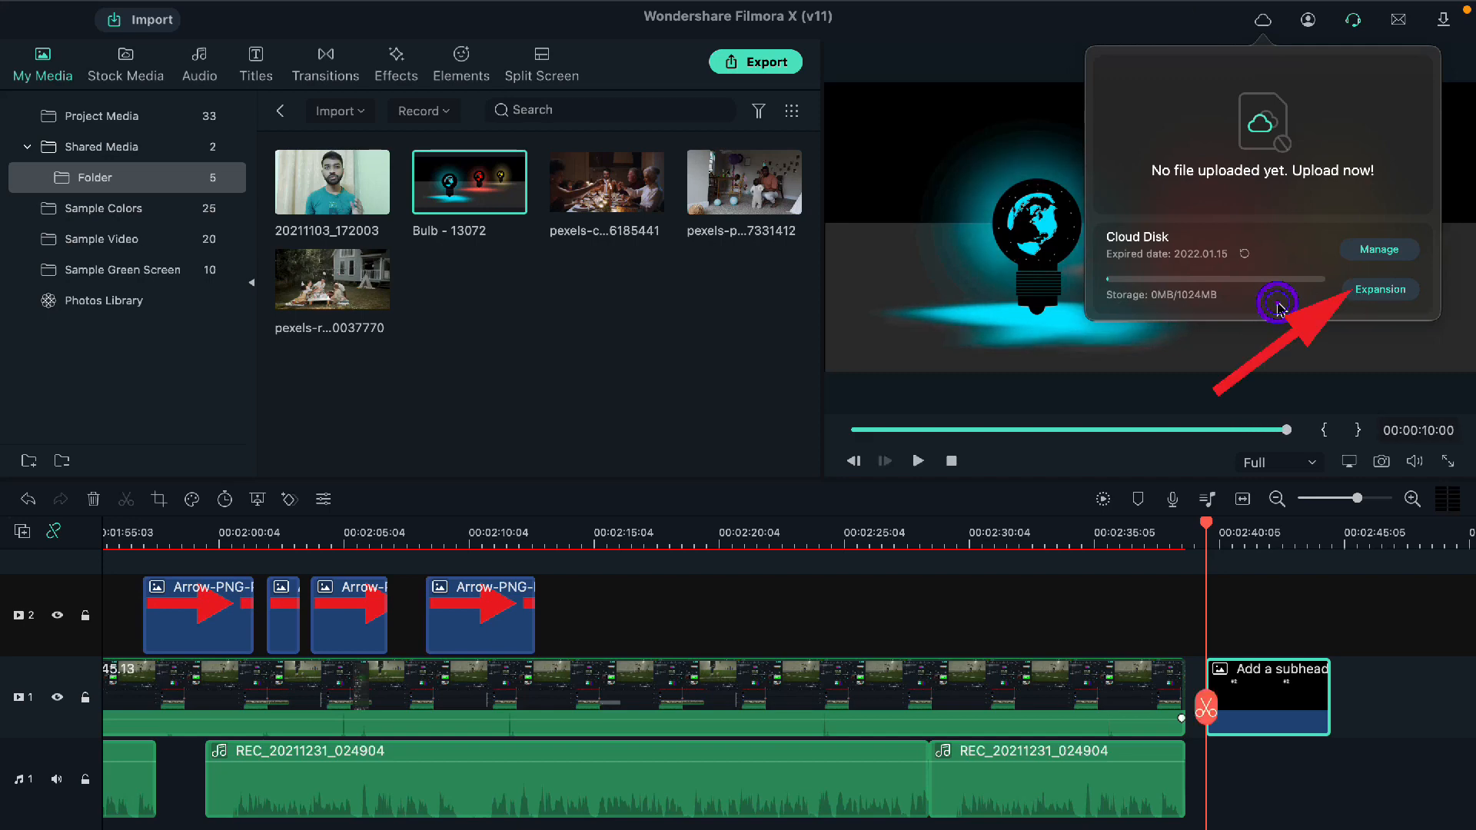
{"action": "left_click", "coordinate": [1264, 20]}
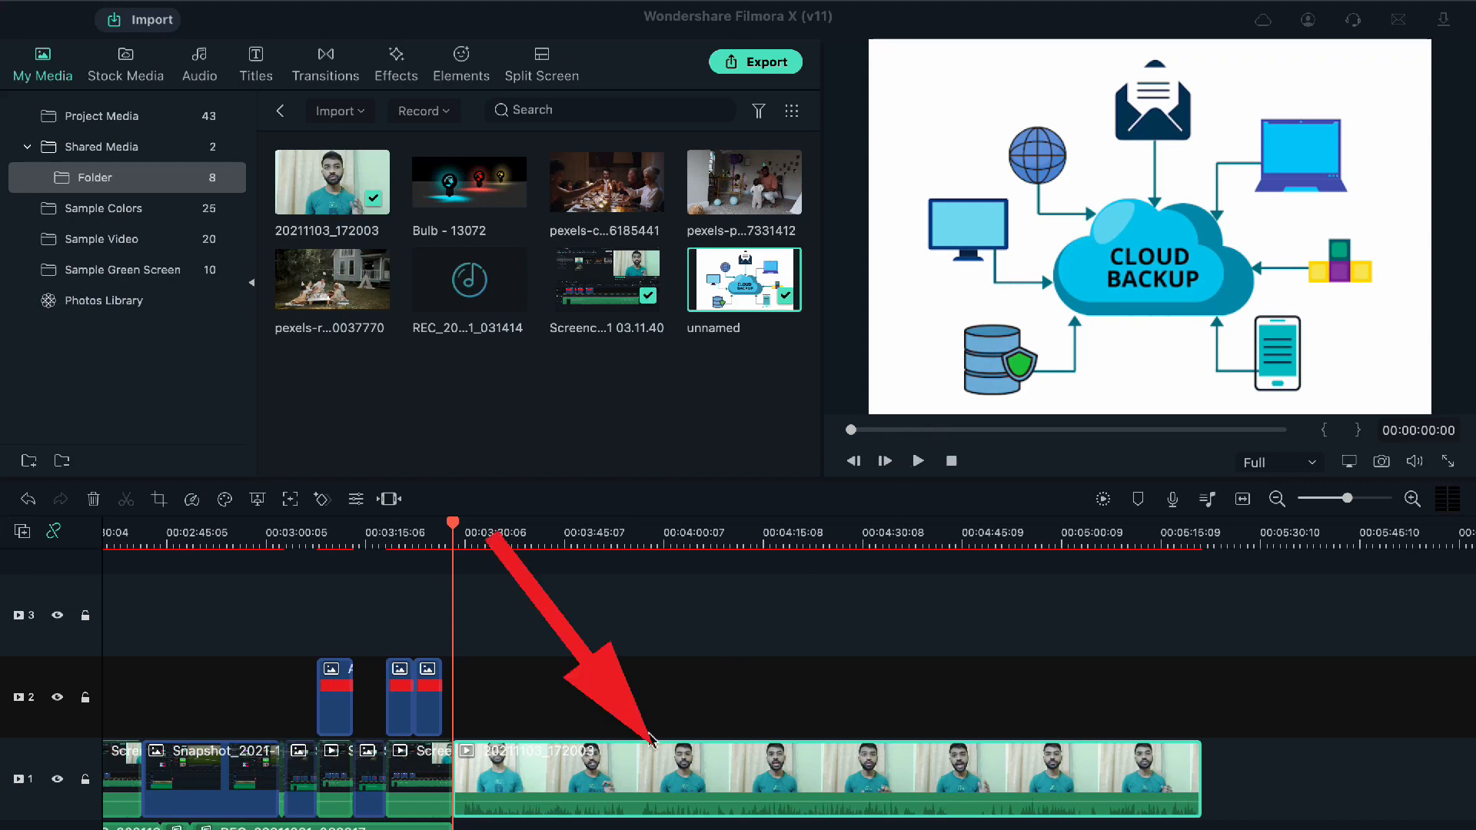
{"action": "mouse_move", "coordinate": [937, 435]}
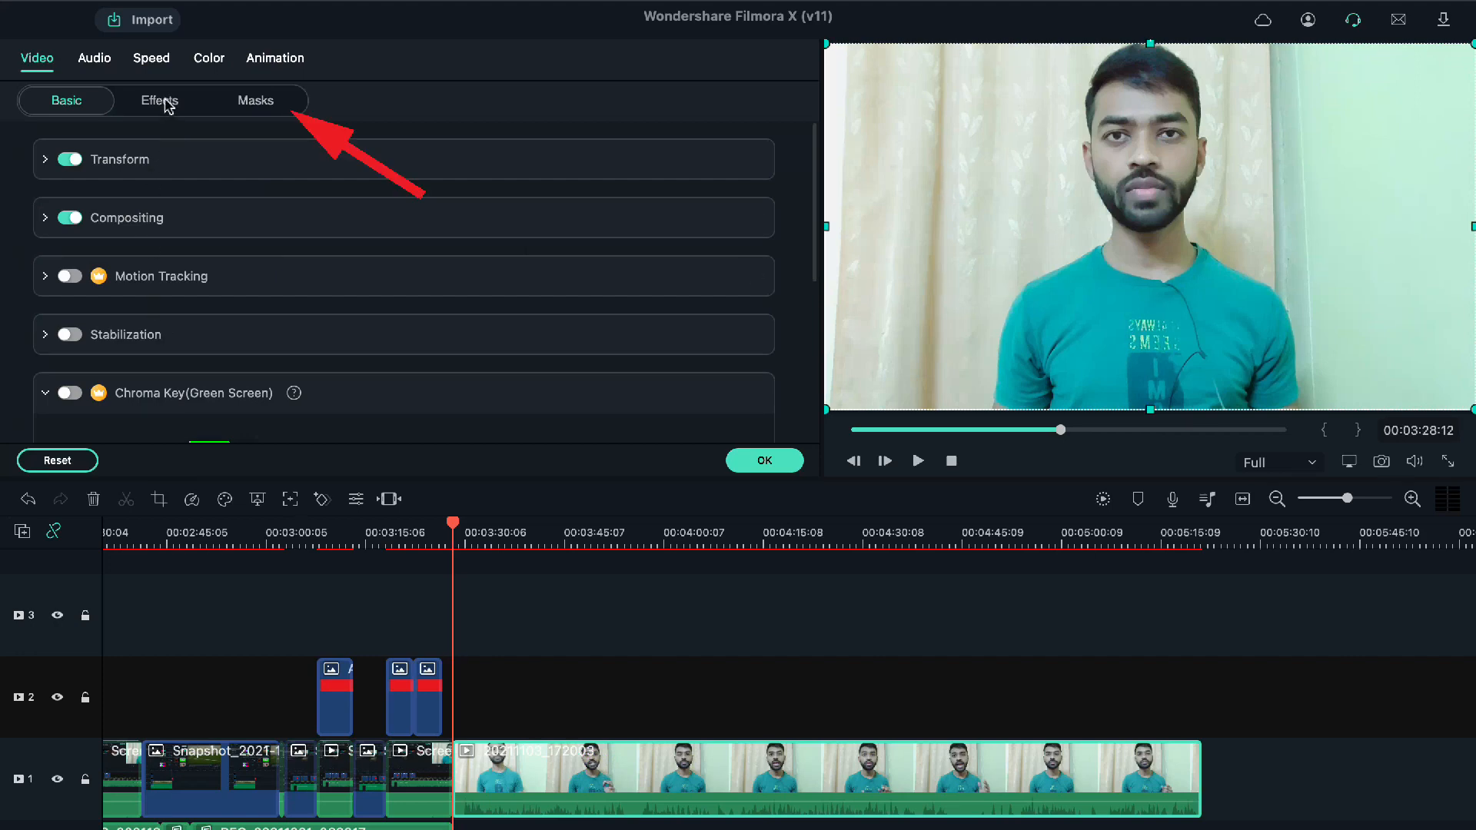
{"action": "mouse_move", "coordinate": [258, 110]}
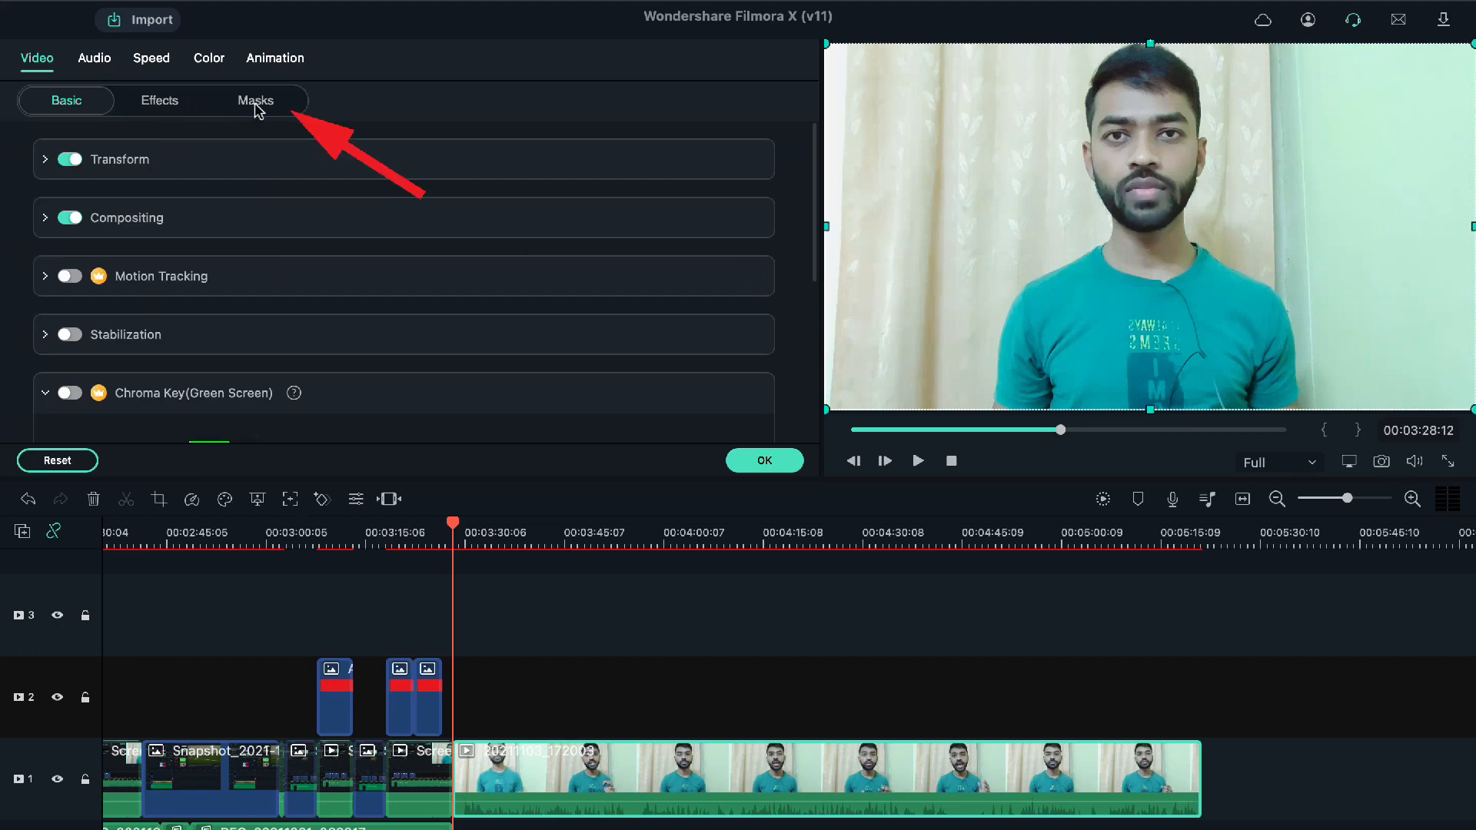
Preview Rectangle, Circle and heart masks on the presenter clip, then apply the single-line mask
{"action": "left_click", "coordinate": [255, 101]}
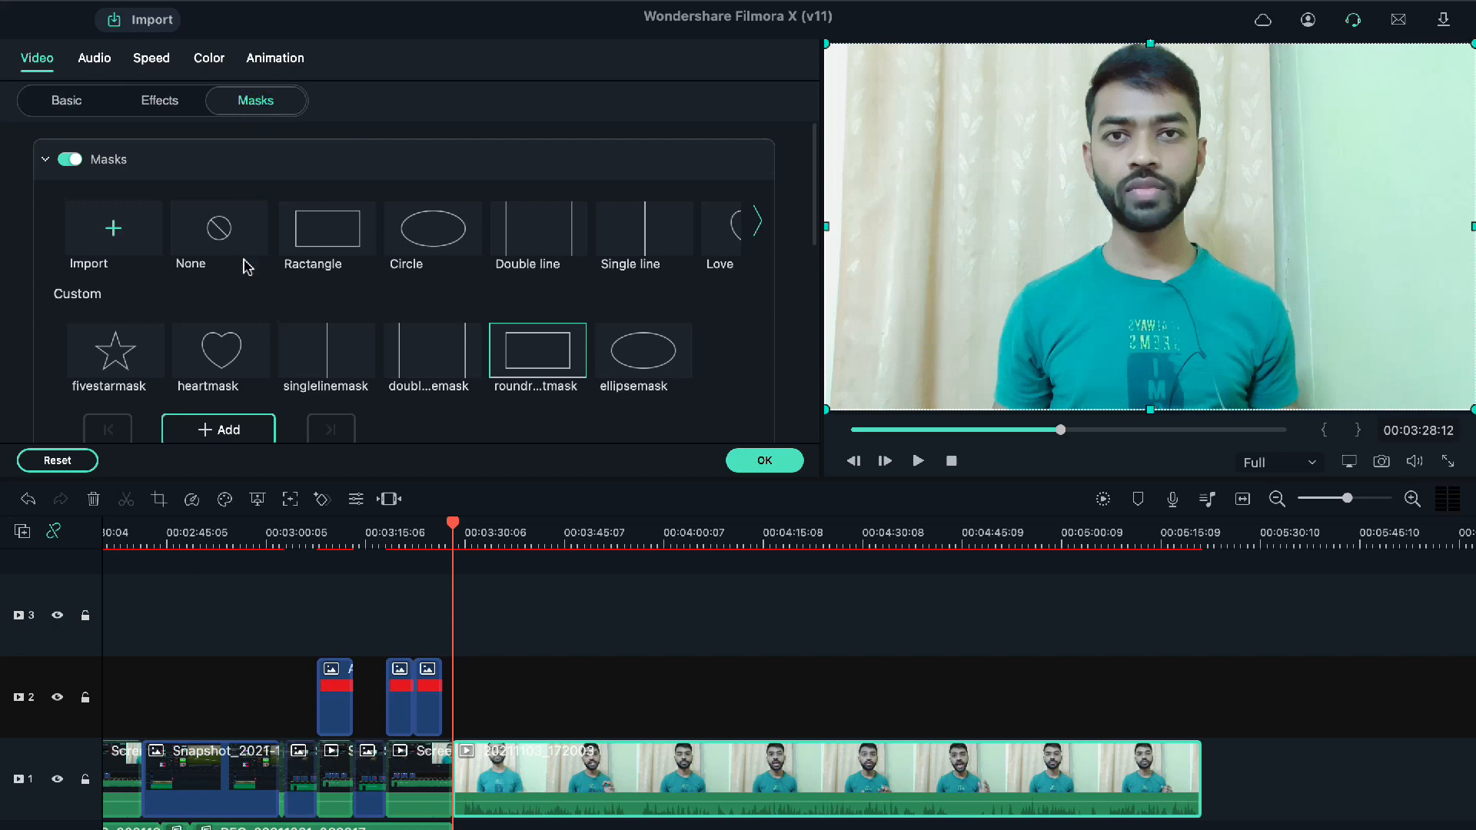
{"action": "scroll", "scroll_direction": "down", "scroll_amount": 3}
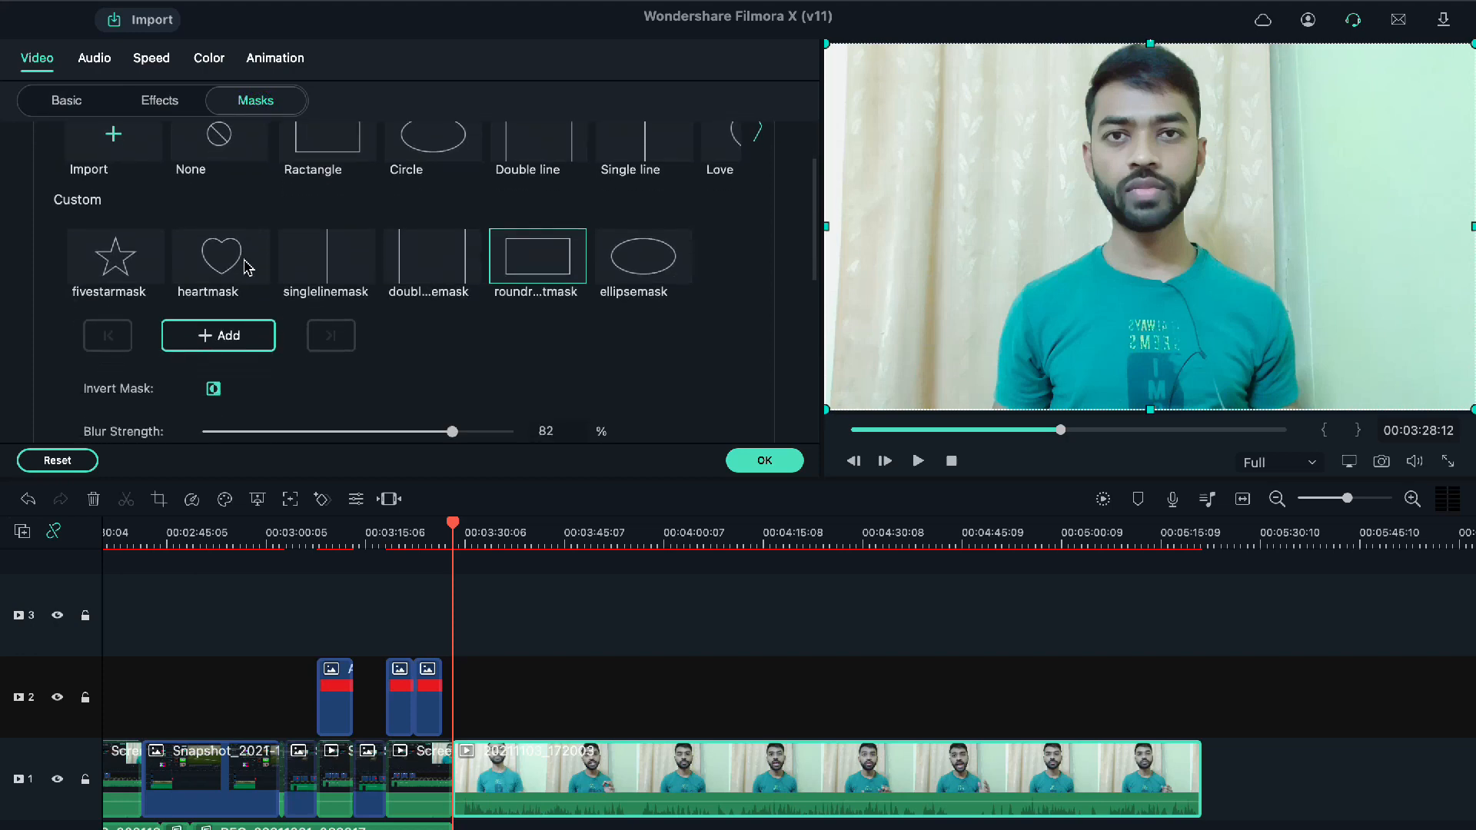
{"action": "mouse_move", "coordinate": [234, 296]}
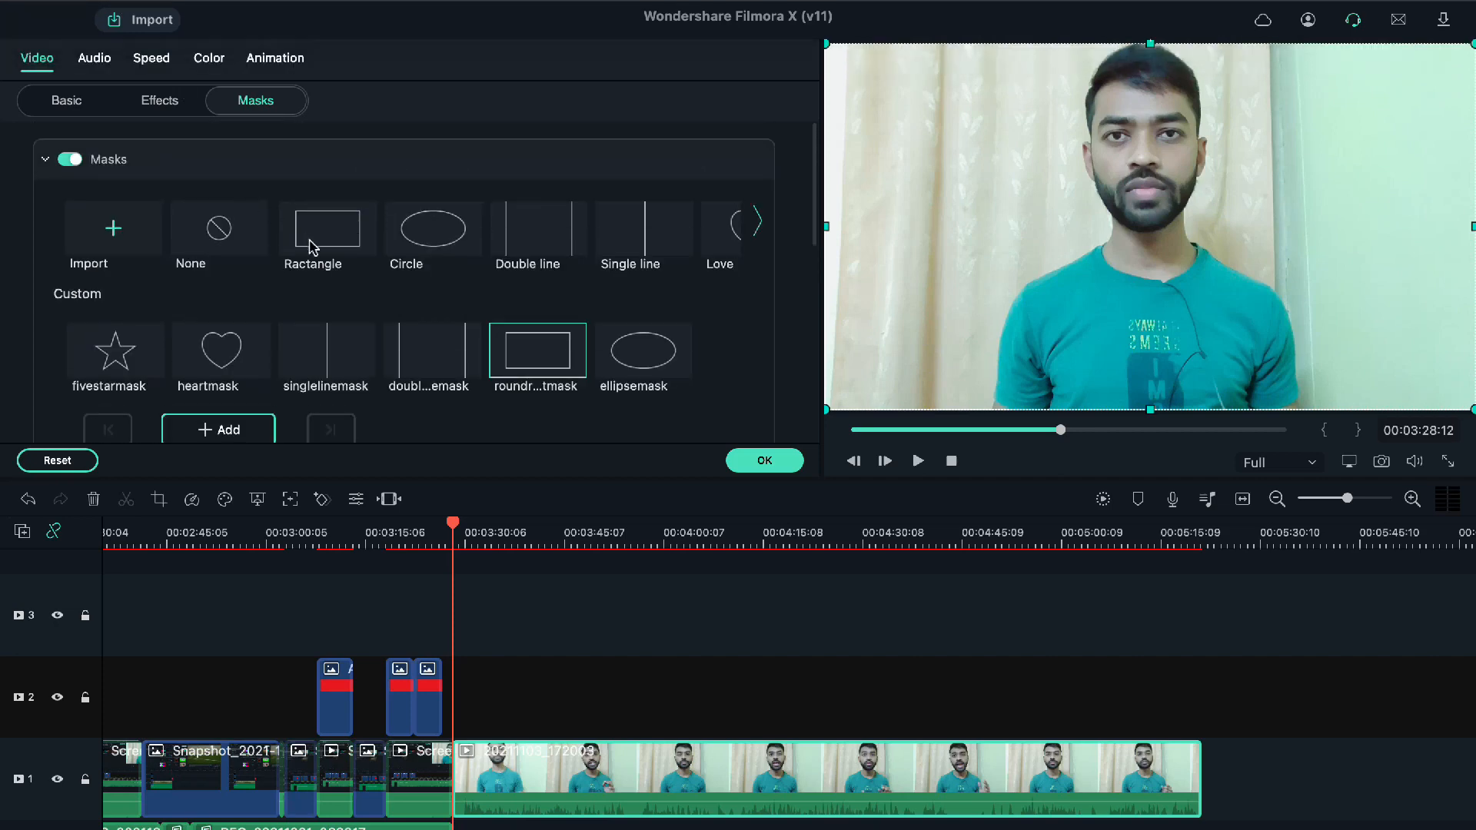
{"action": "left_click", "coordinate": [432, 228]}
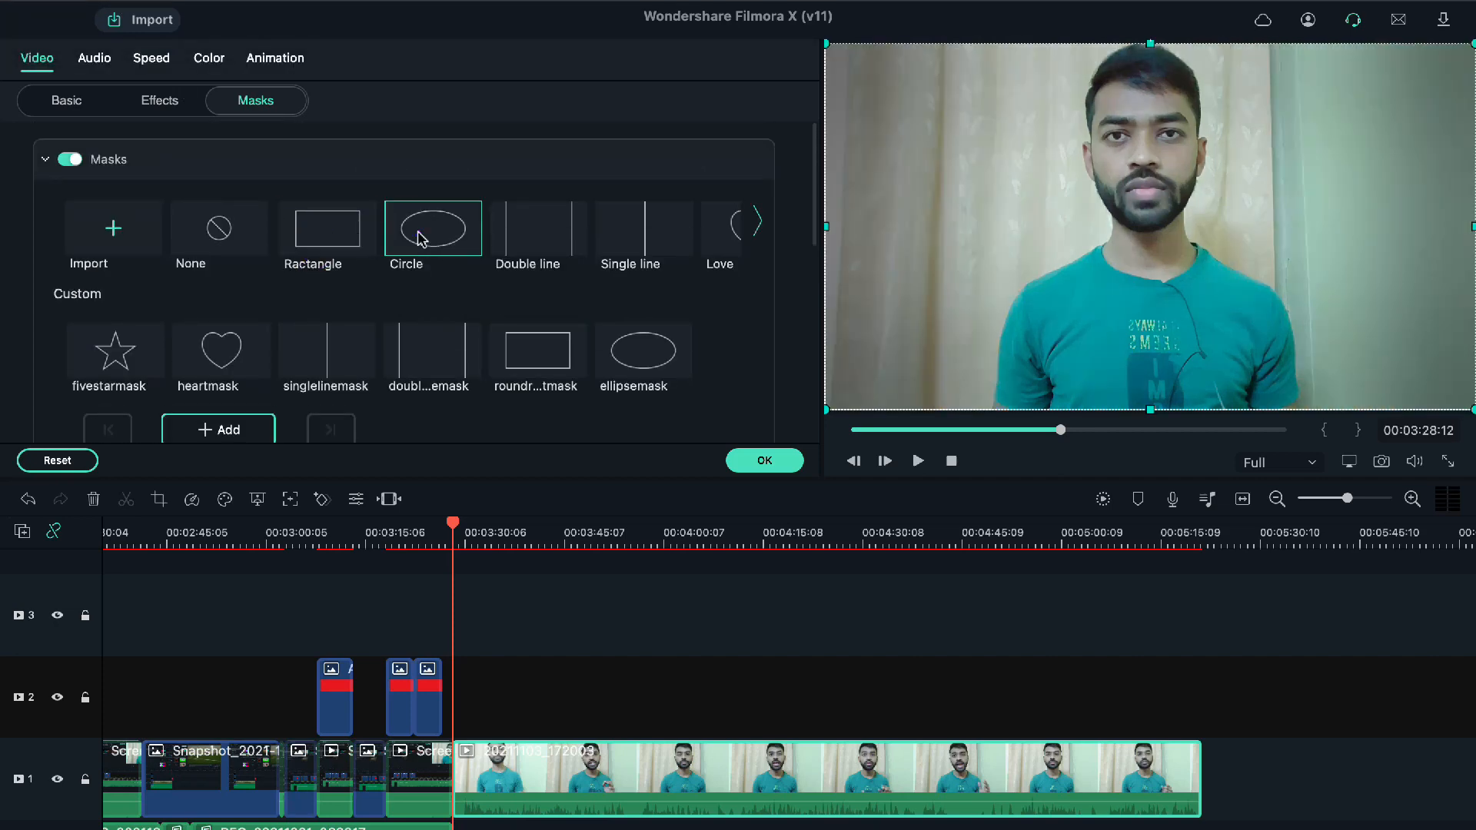
{"action": "left_click", "coordinate": [527, 227]}
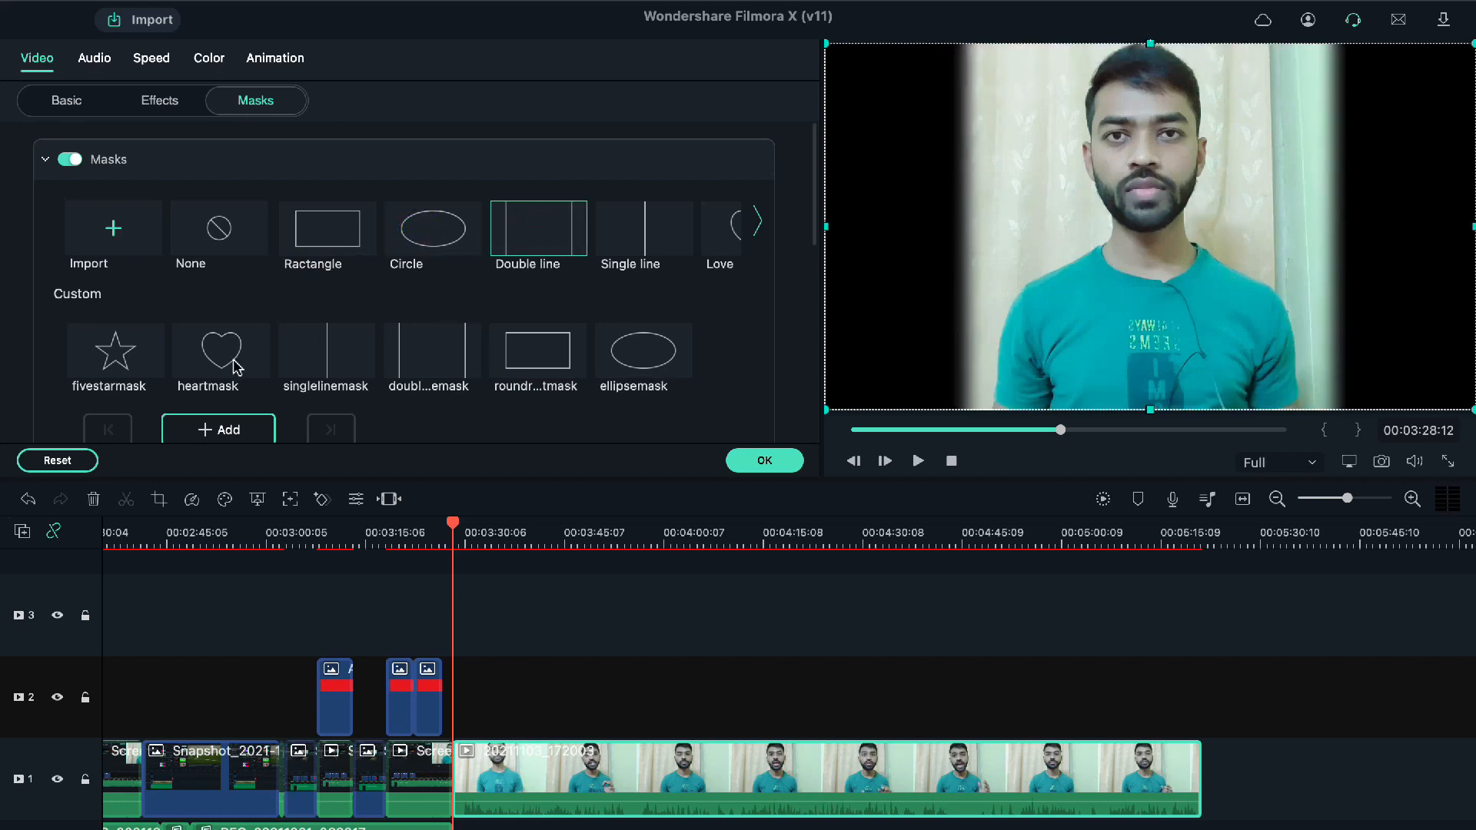
{"action": "left_click", "coordinate": [220, 349]}
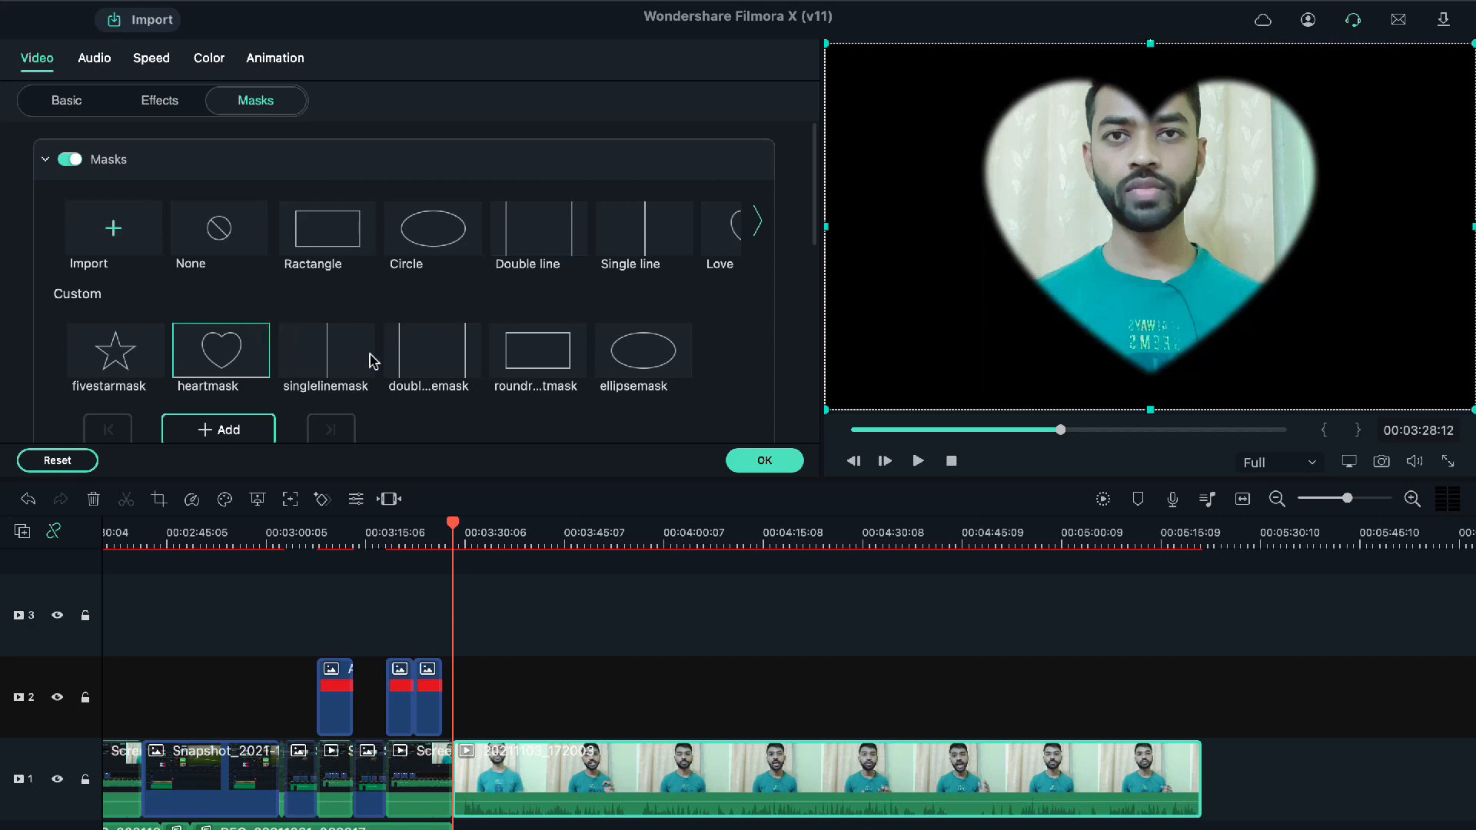
{"action": "left_click", "coordinate": [325, 349]}
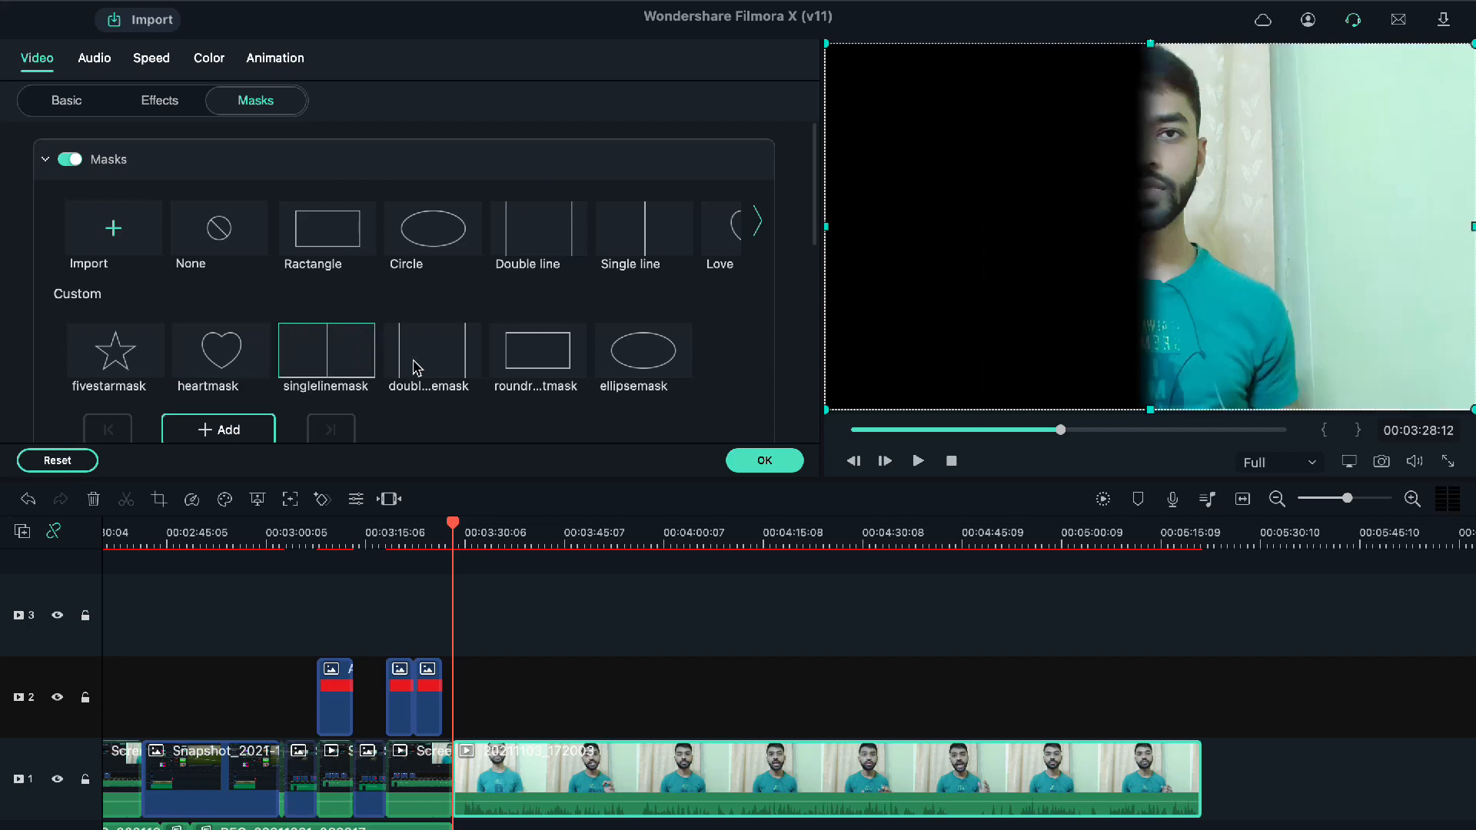
{"action": "mouse_move", "coordinate": [544, 336]}
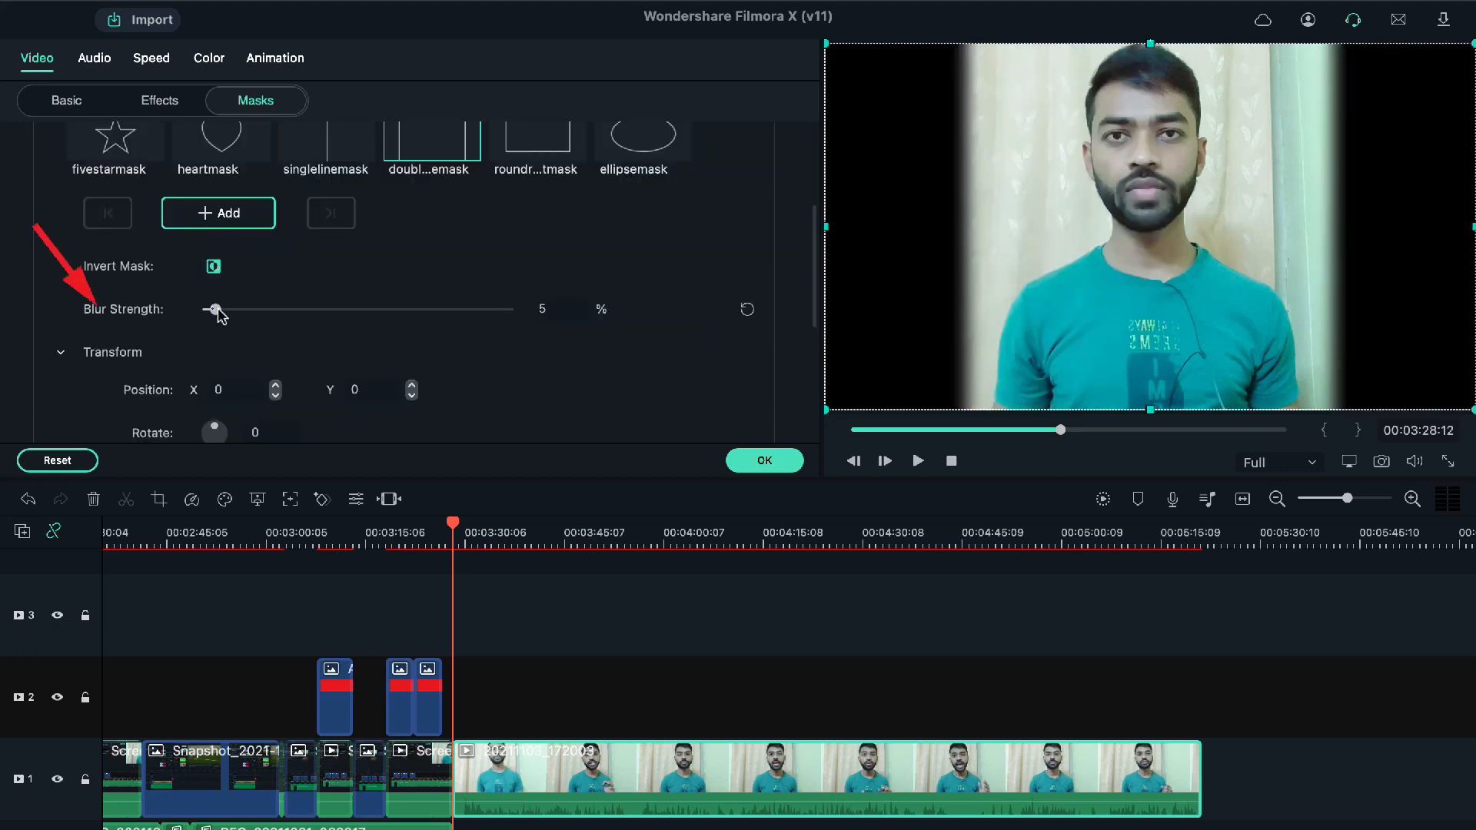
Set the mask's Blur Strength to 100%, Horizontal to about 116%, and rotate it
{"action": "left_click_drag", "start_coordinate": [216, 309], "coordinate": [444, 309]}
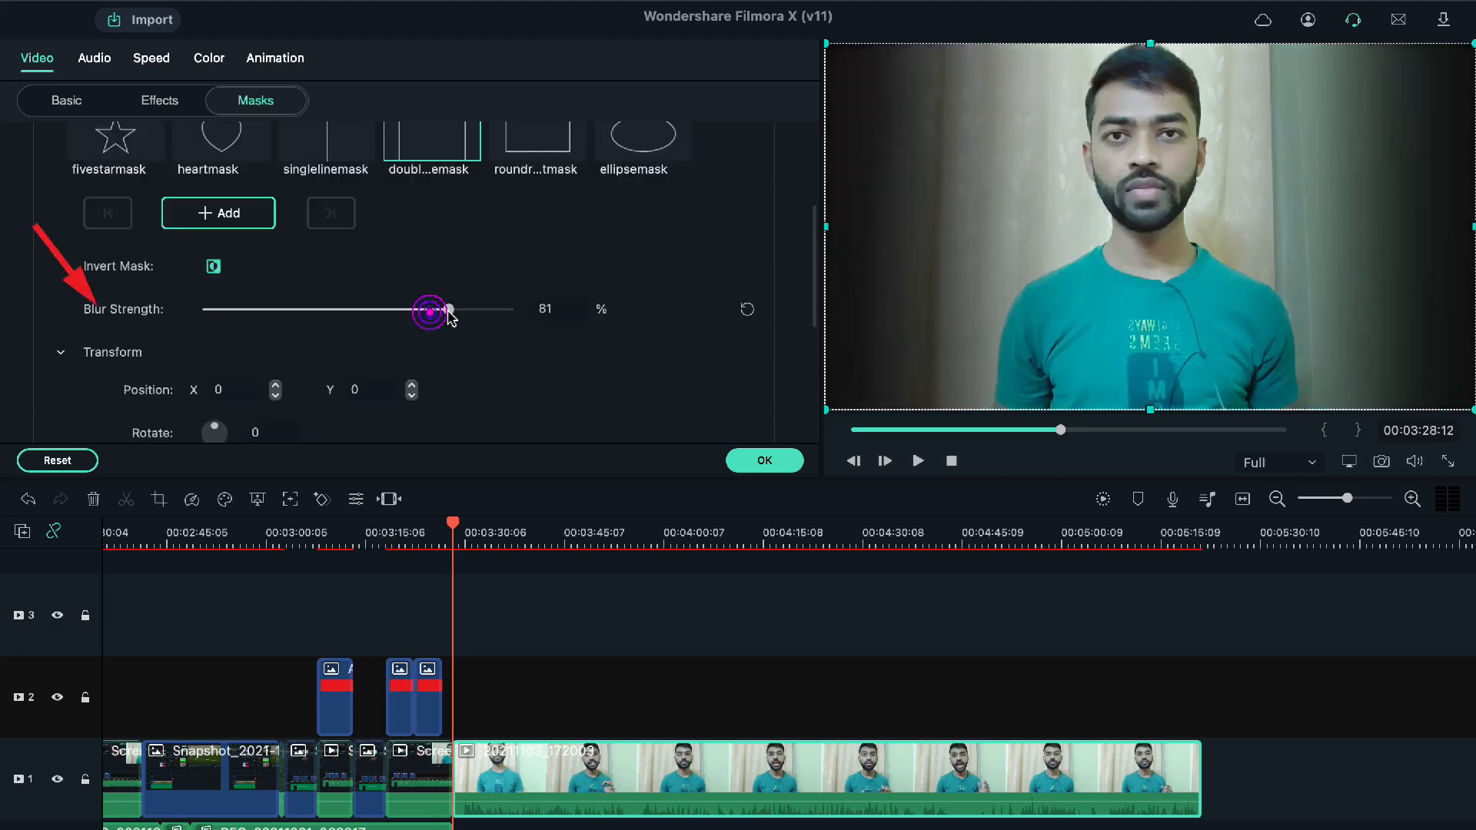
{"action": "left_click_drag", "start_coordinate": [429, 309], "coordinate": [489, 309]}
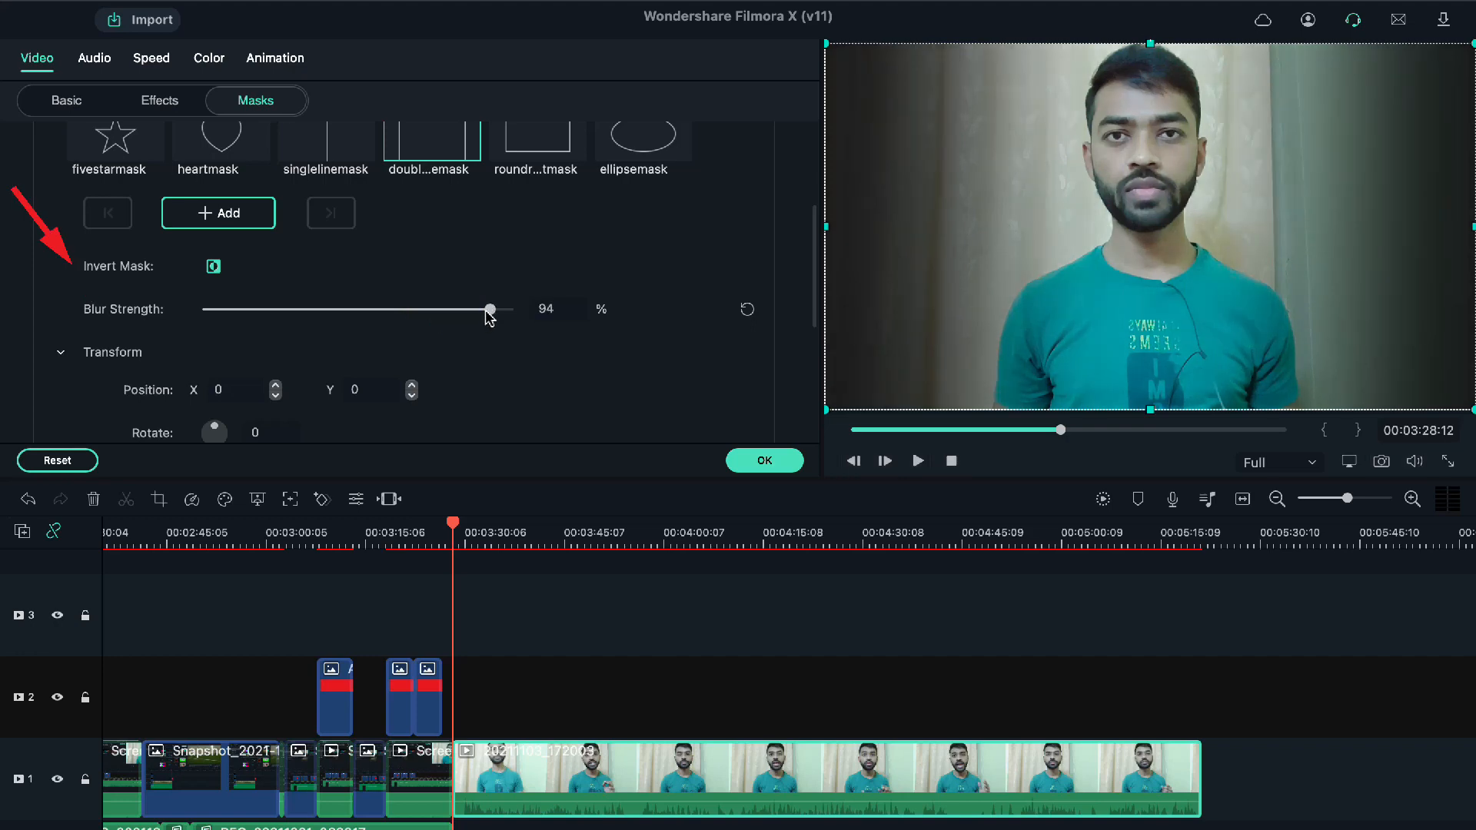
{"action": "left_click_drag", "start_coordinate": [487, 311], "coordinate": [507, 311]}
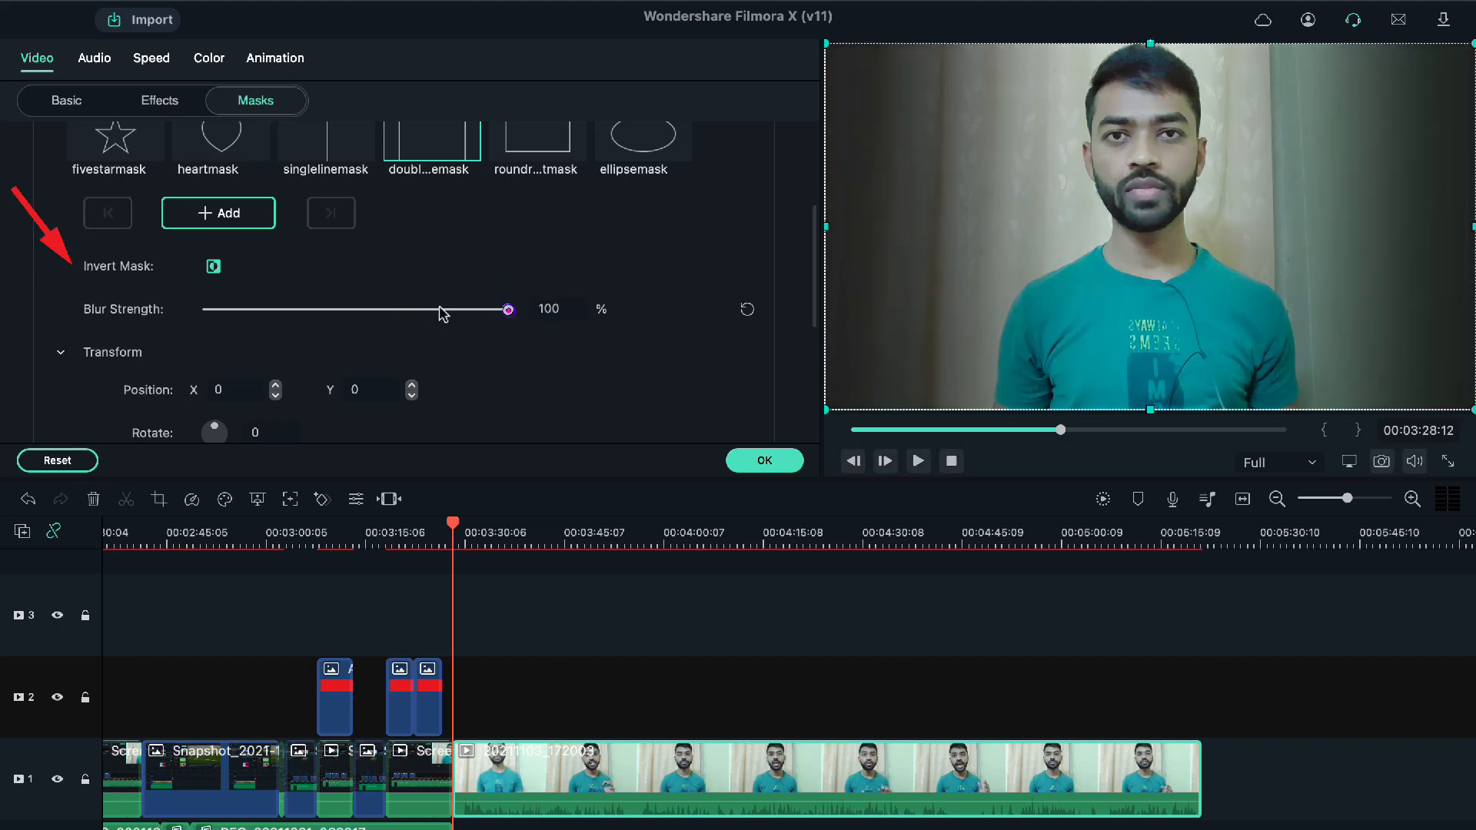
{"action": "left_click_drag", "start_coordinate": [507, 309], "coordinate": [207, 309]}
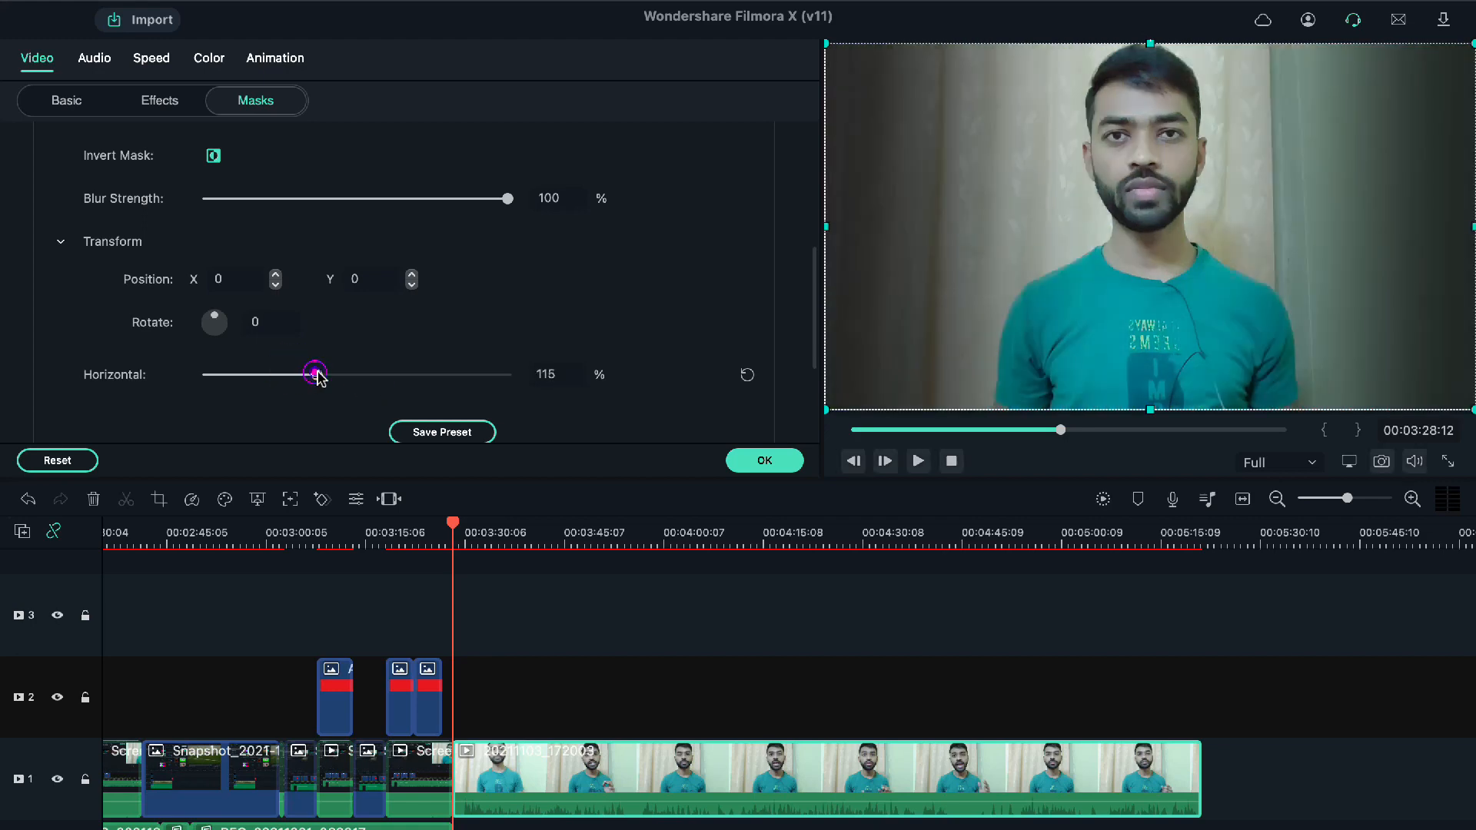
{"action": "left_click_drag", "start_coordinate": [214, 321], "coordinate": [223, 332]}
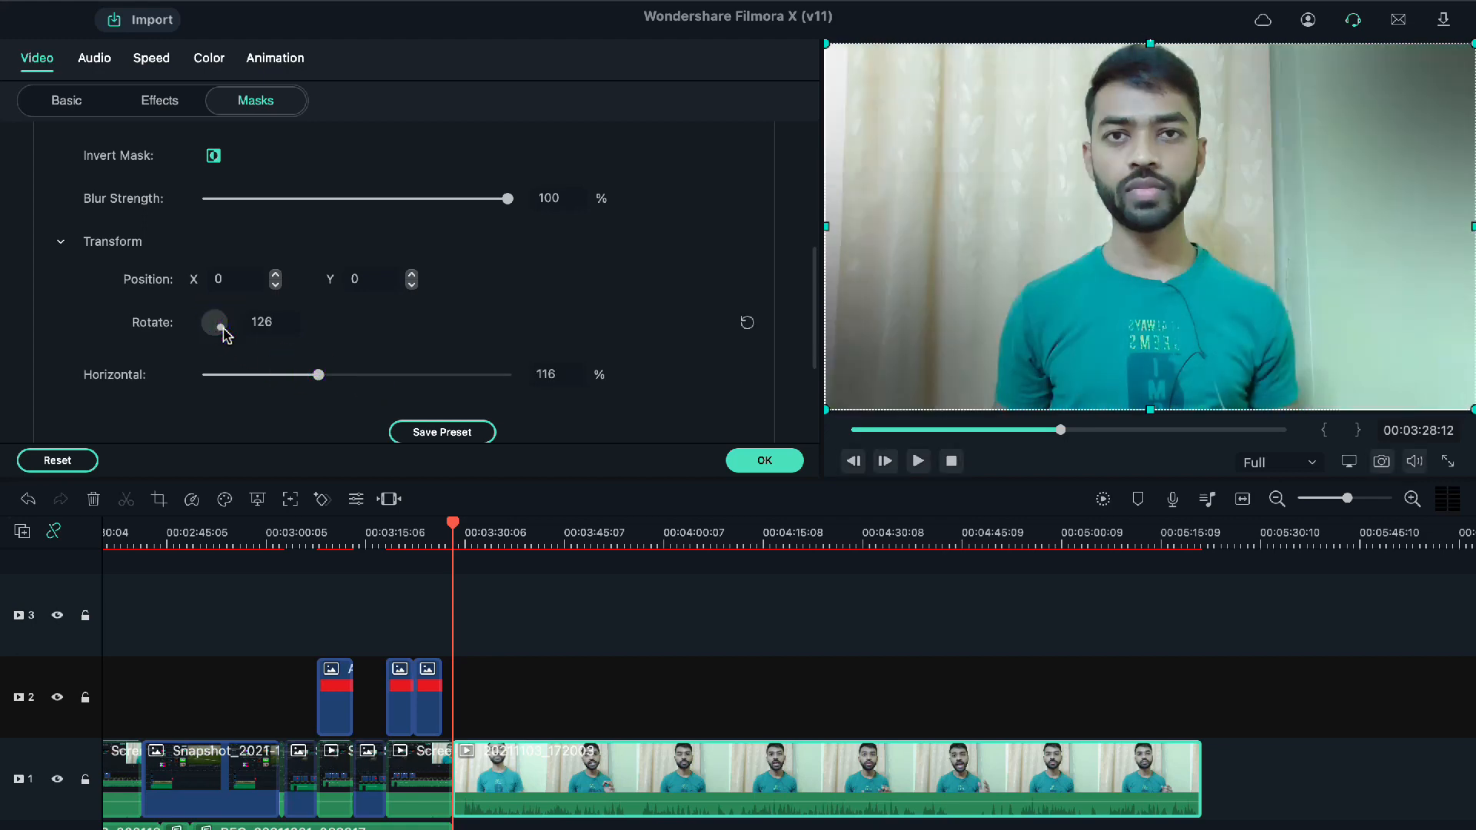
{"action": "left_click_drag", "start_coordinate": [215, 321], "coordinate": [215, 321]}
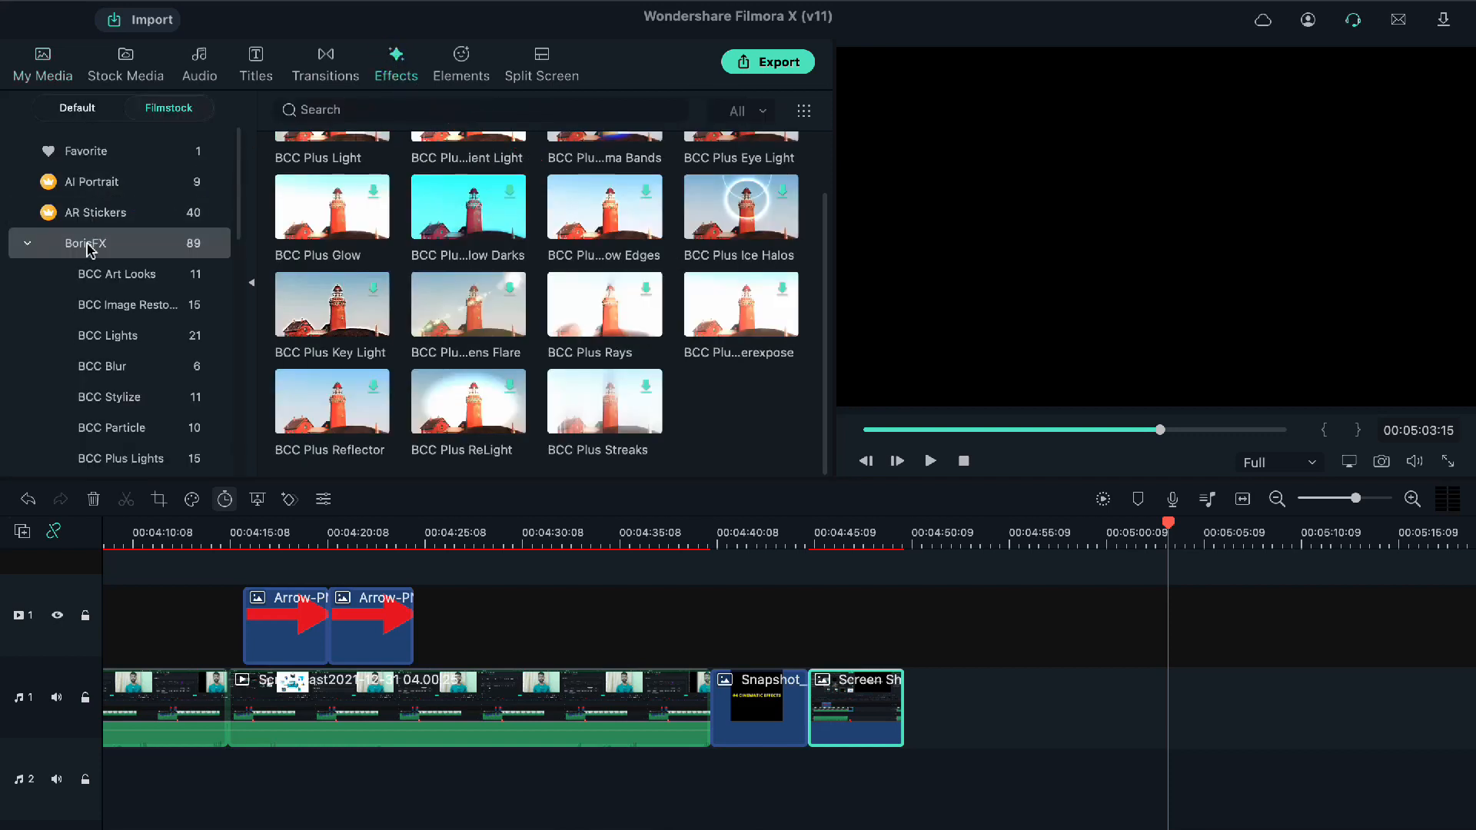
{"action": "mouse_move", "coordinate": [498, 322]}
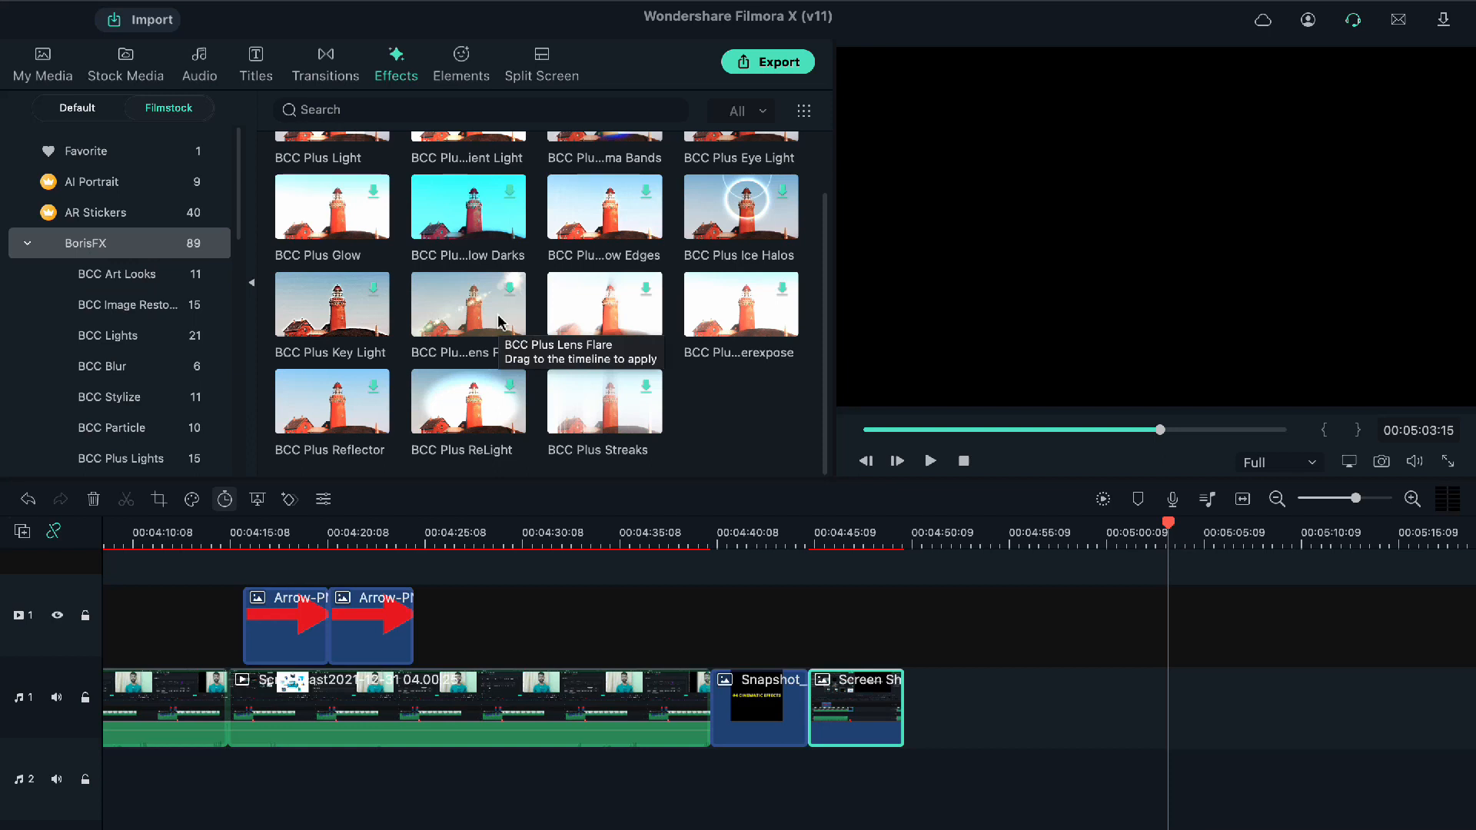
Scroll the BorisFX BCC effects and select BCC Art Looks
{"action": "scroll", "scroll_direction": "up", "scroll_amount": 3}
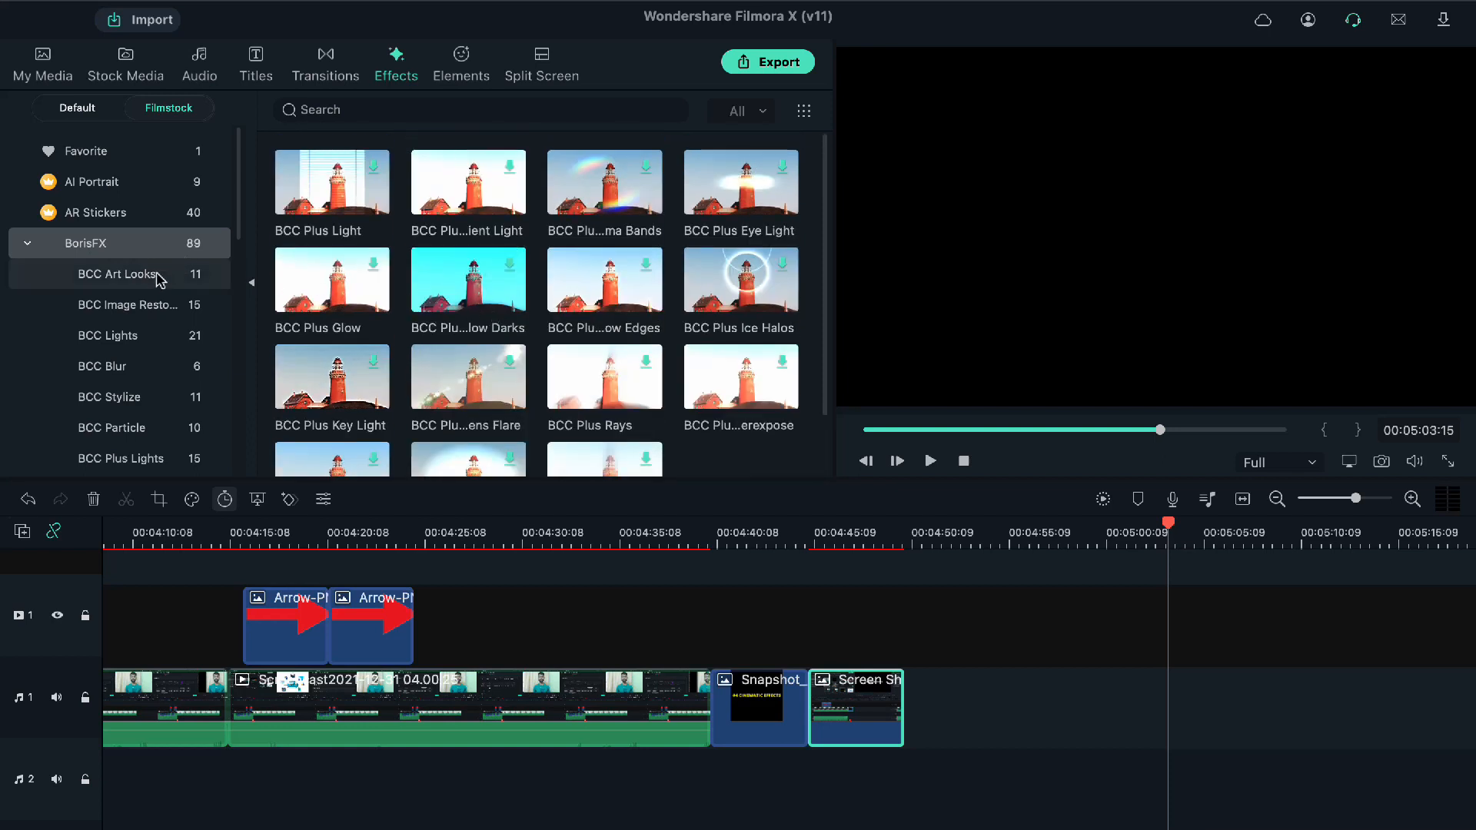
{"action": "left_click", "coordinate": [118, 273]}
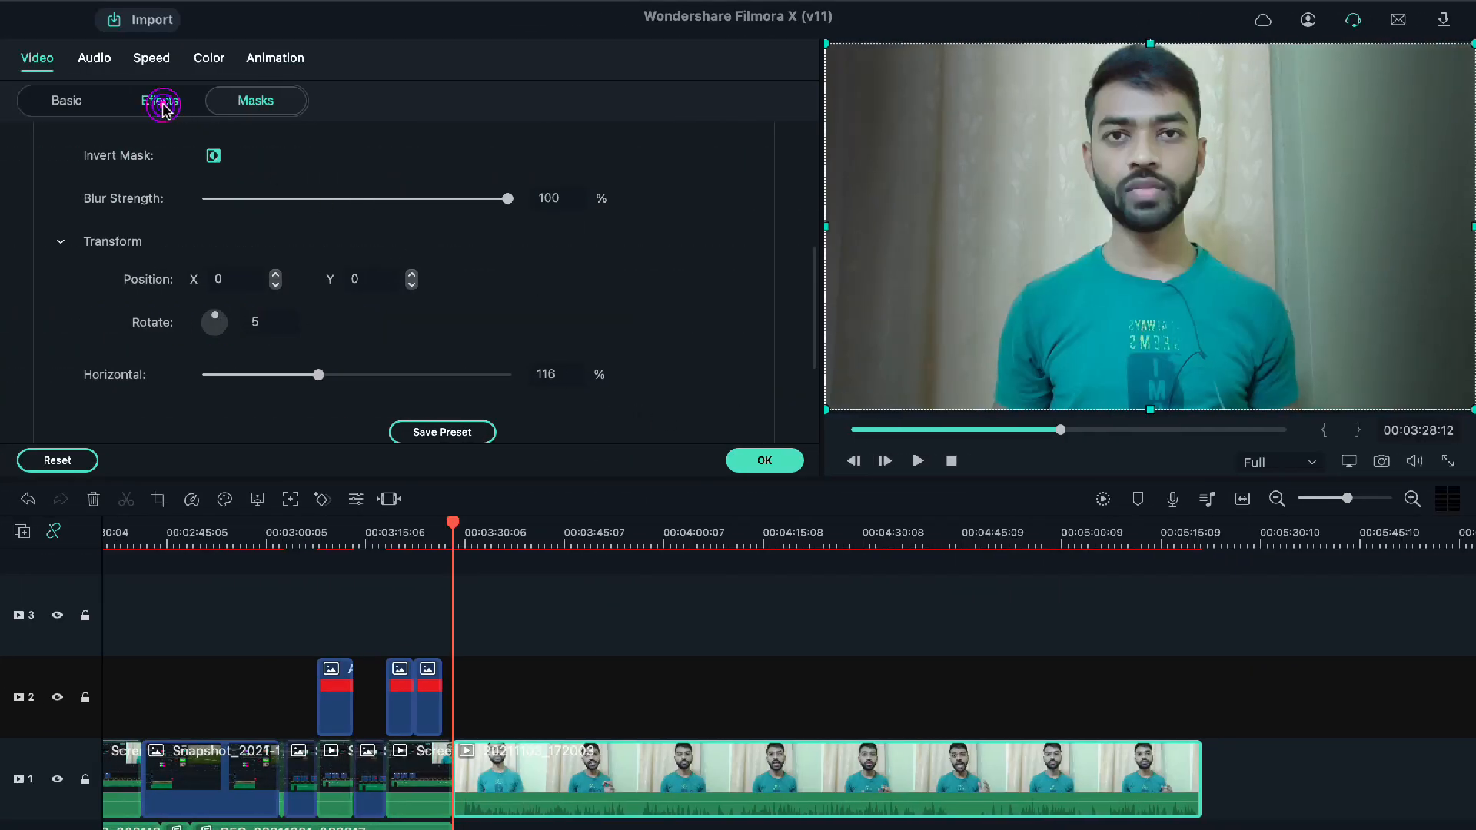
Browse the clip's Effects and Basic settings with Chroma Key expanded, then go back to My Media
{"action": "left_click", "coordinate": [158, 101]}
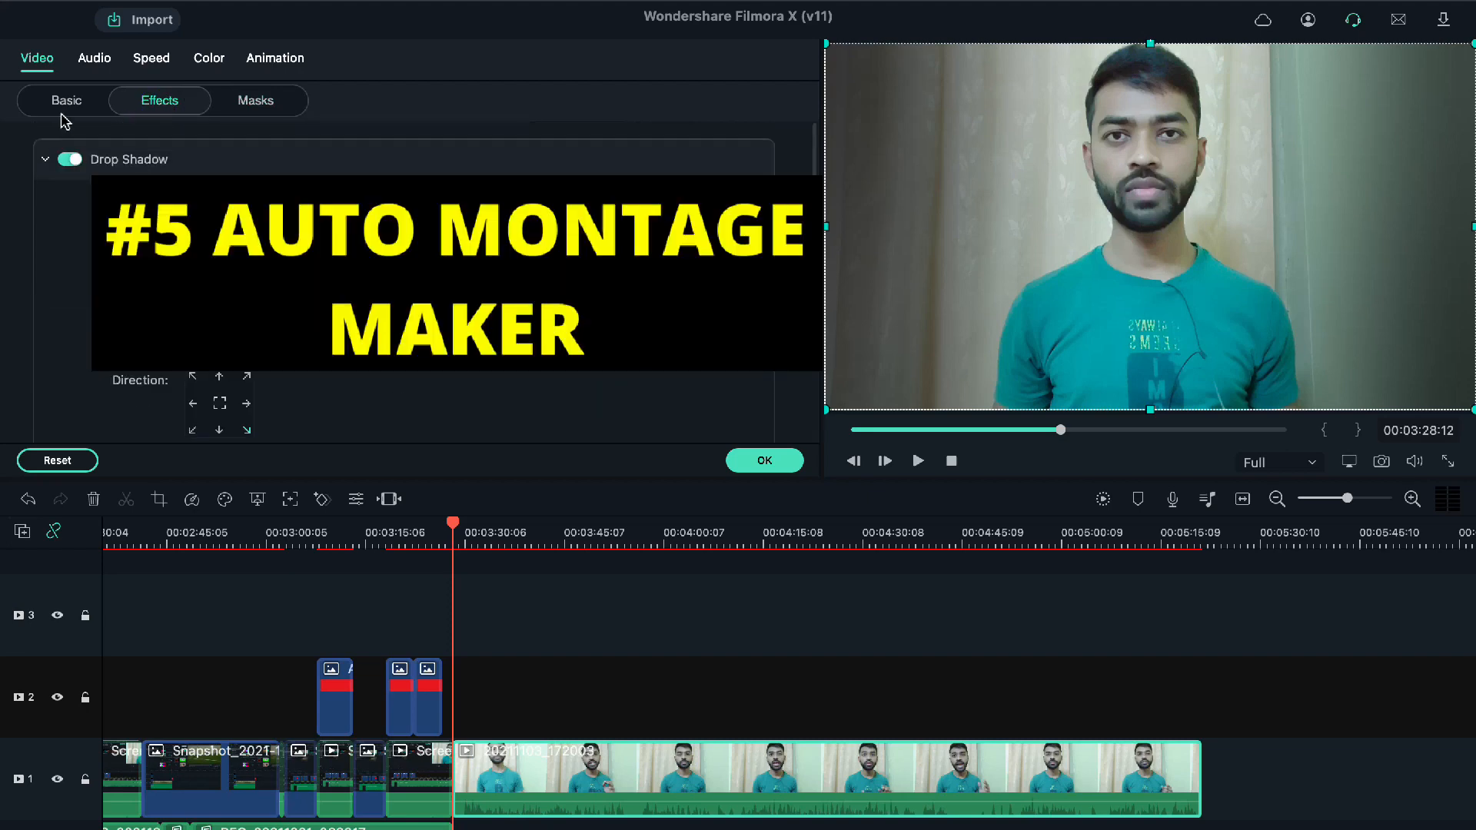
{"action": "left_click", "coordinate": [64, 100]}
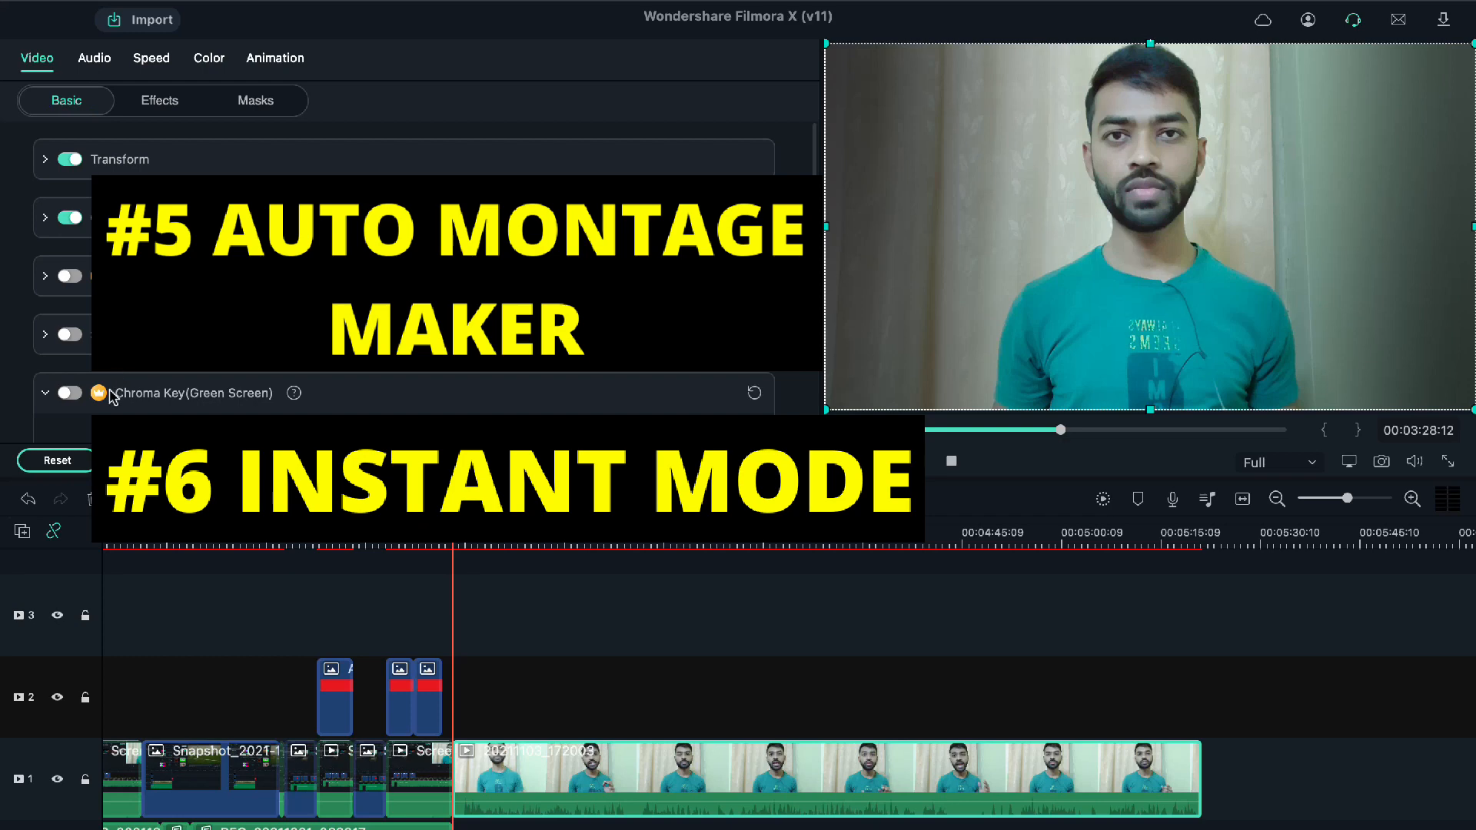
{"action": "left_click", "coordinate": [69, 392]}
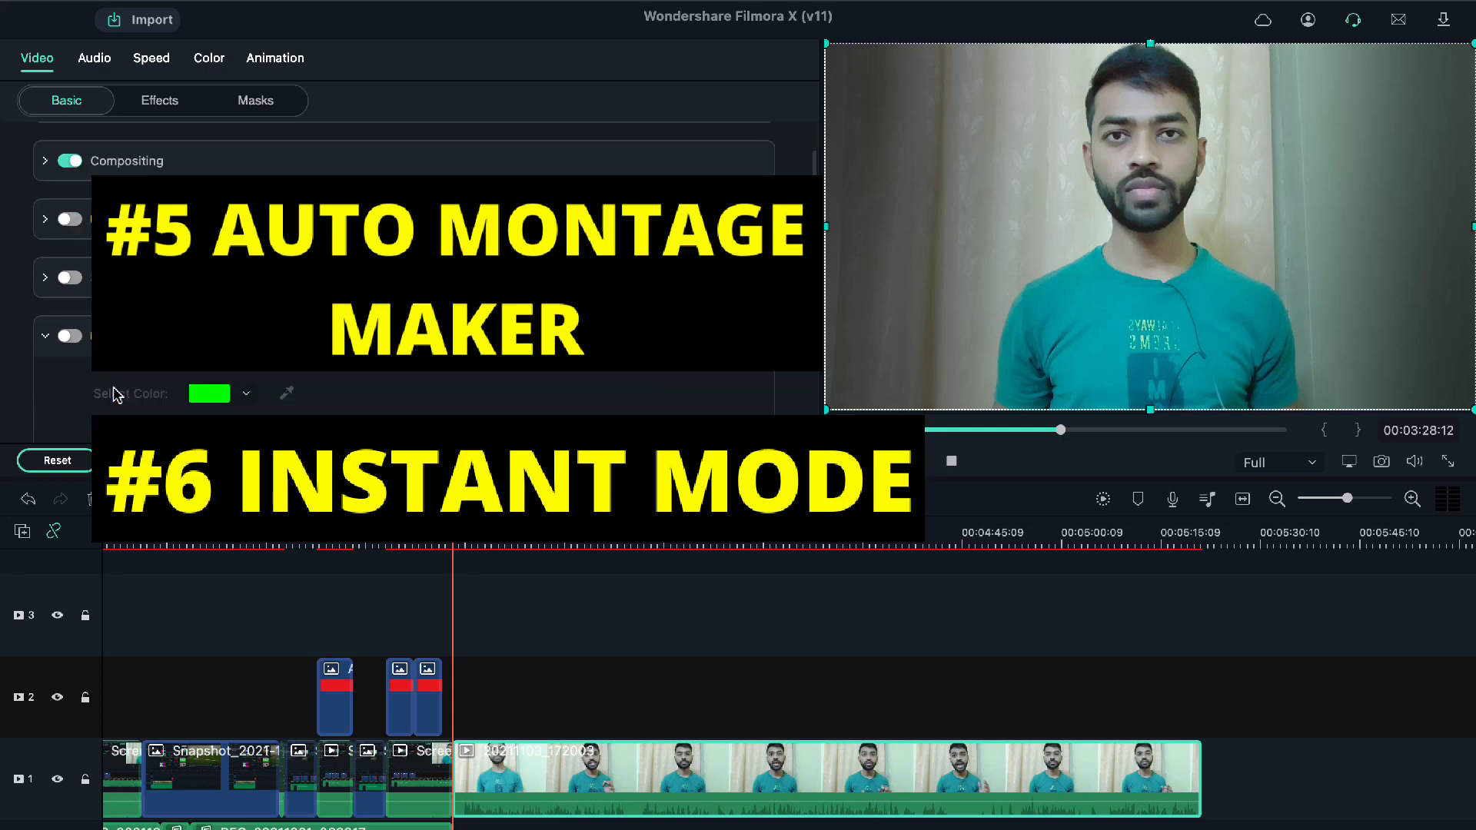
{"action": "scroll", "scroll_direction": "down", "scroll_amount": 3}
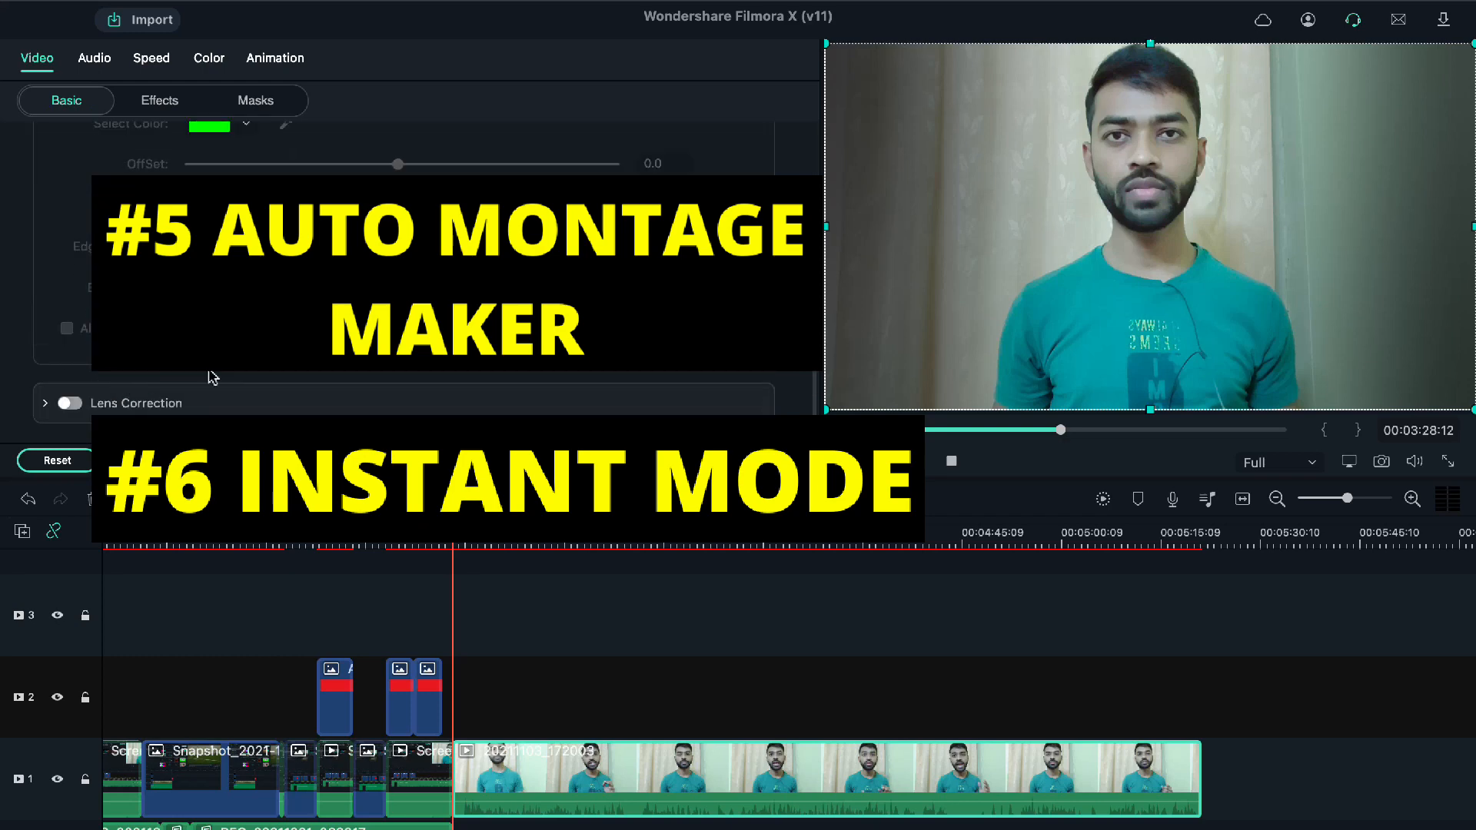
{"action": "left_click", "coordinate": [43, 67]}
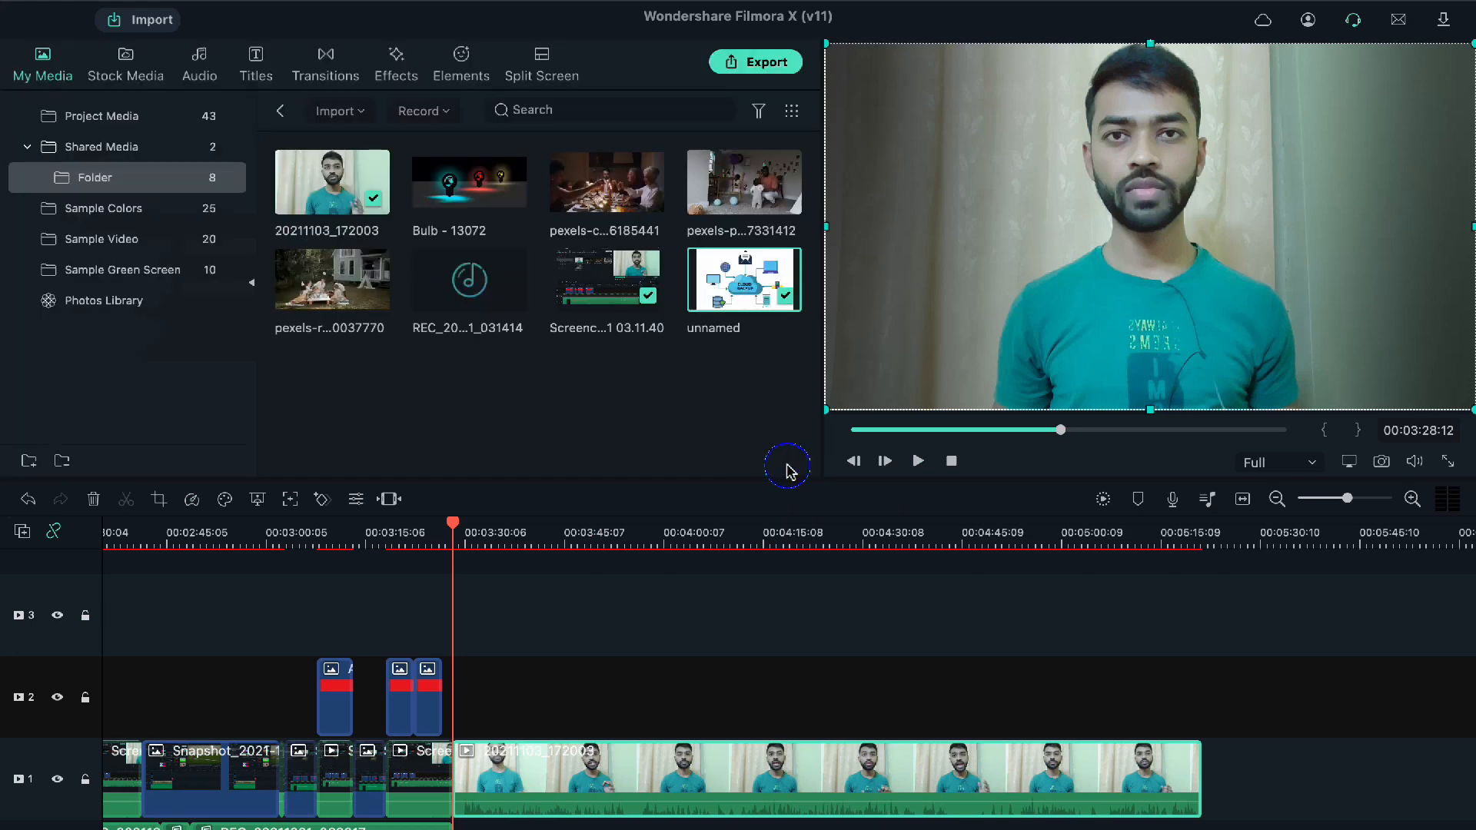